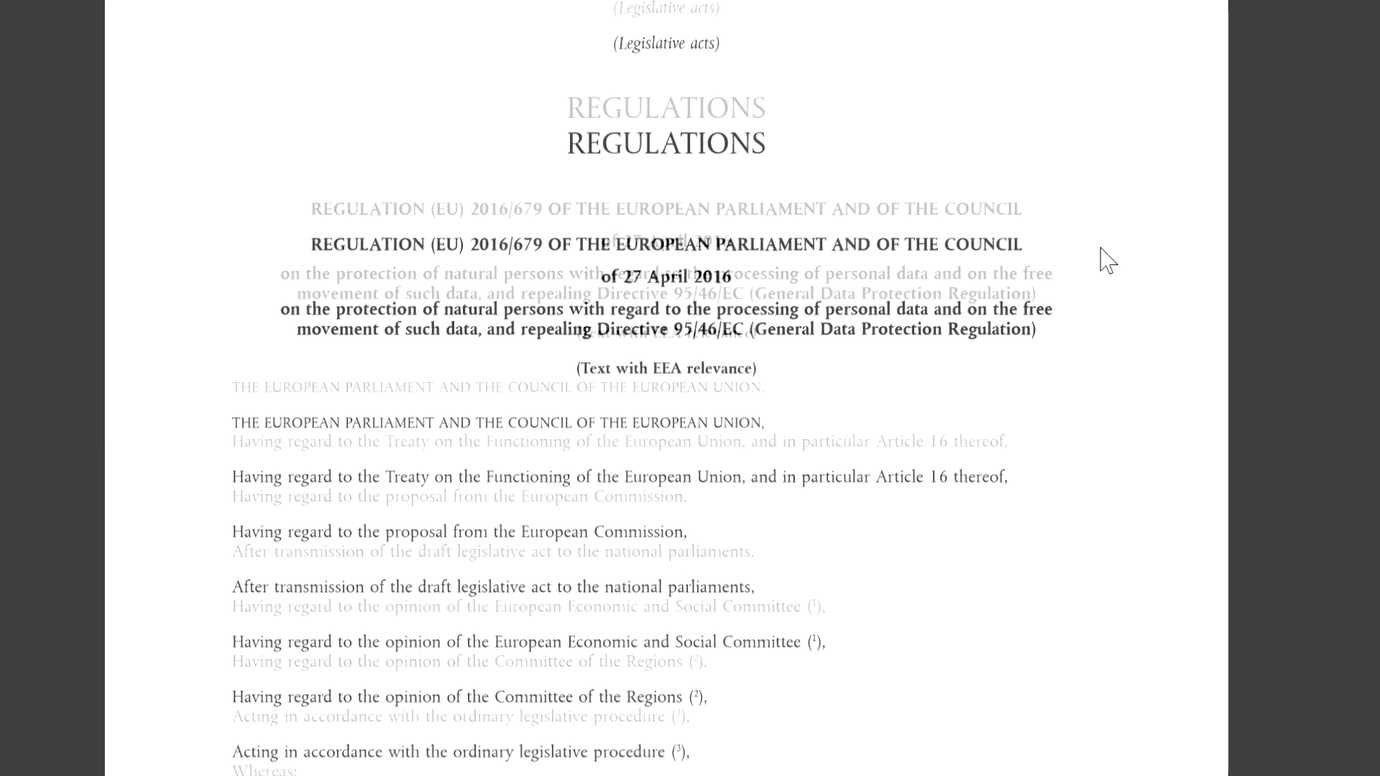
Scroll the Advanced eDiscovery overview to see the recent and existing cases list.
scroll("down", 3)
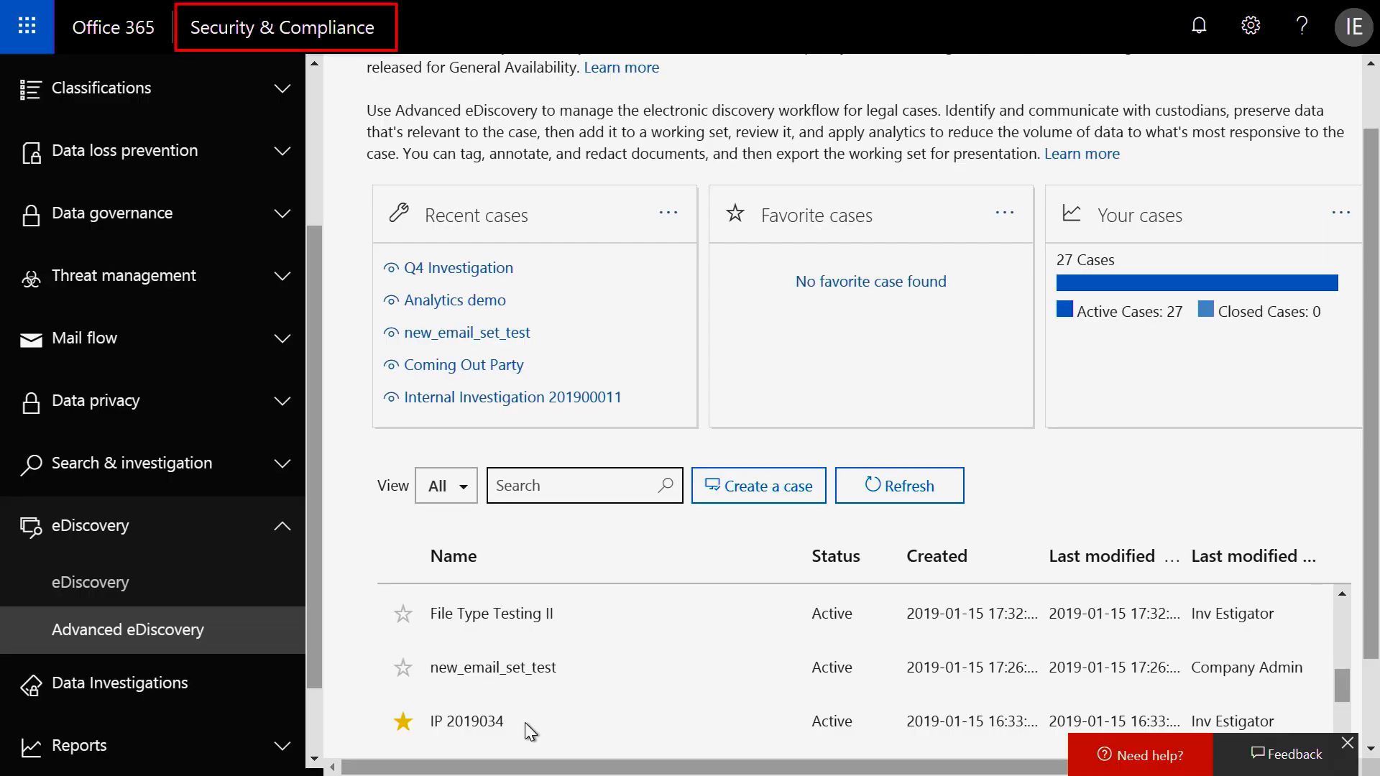
Open case IP 2019034 from the cases list, landing on its Custodians page.
left_click(501, 720)
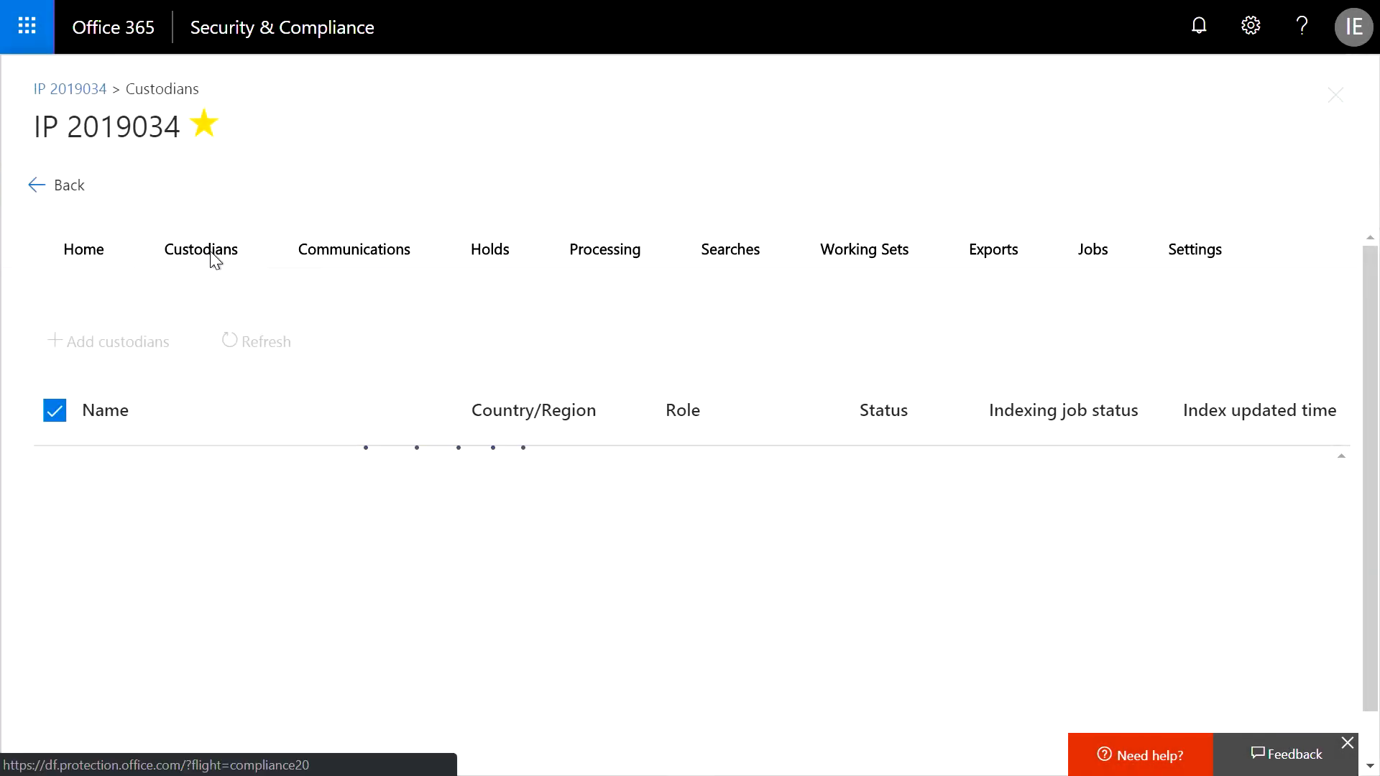
Add custodians bill, ian and andy from suggestions and continue to data sources.
left_click(115, 342)
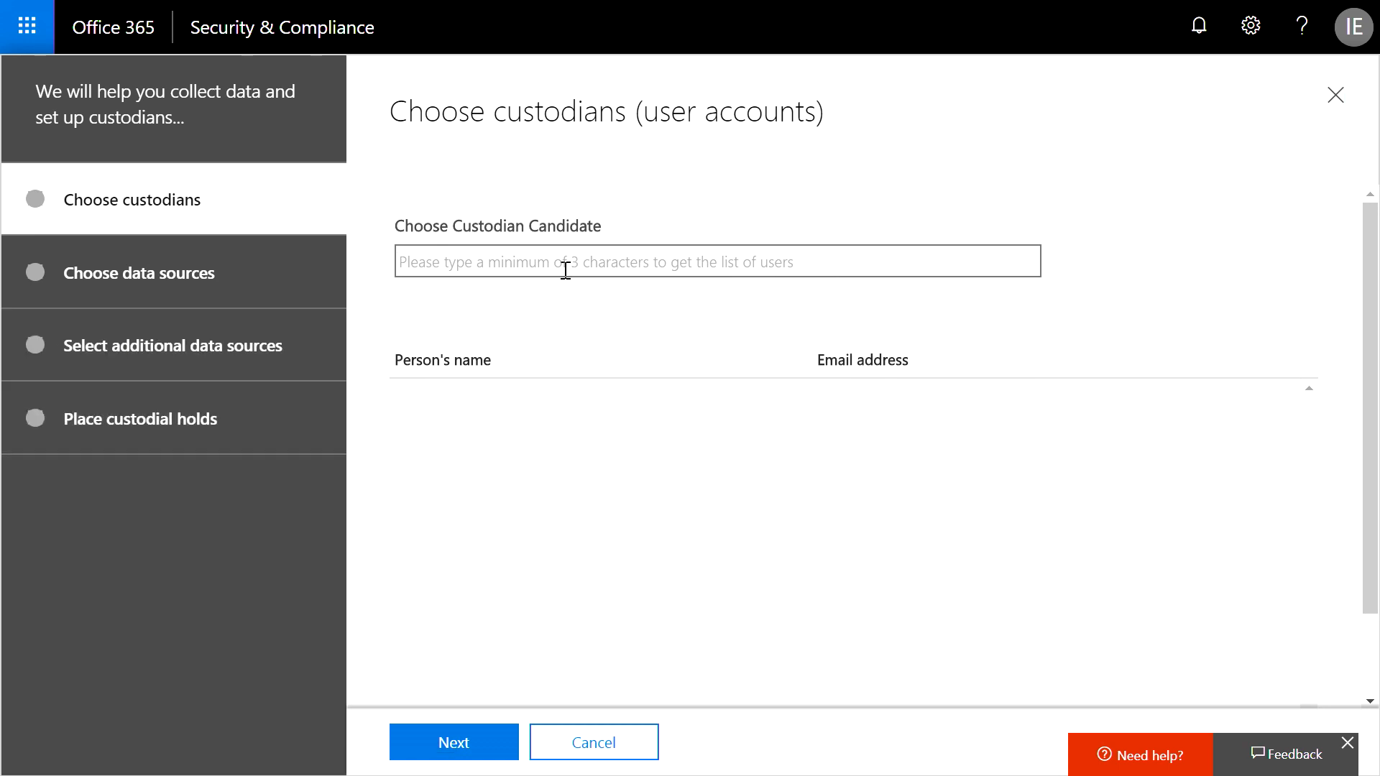
type("bill")
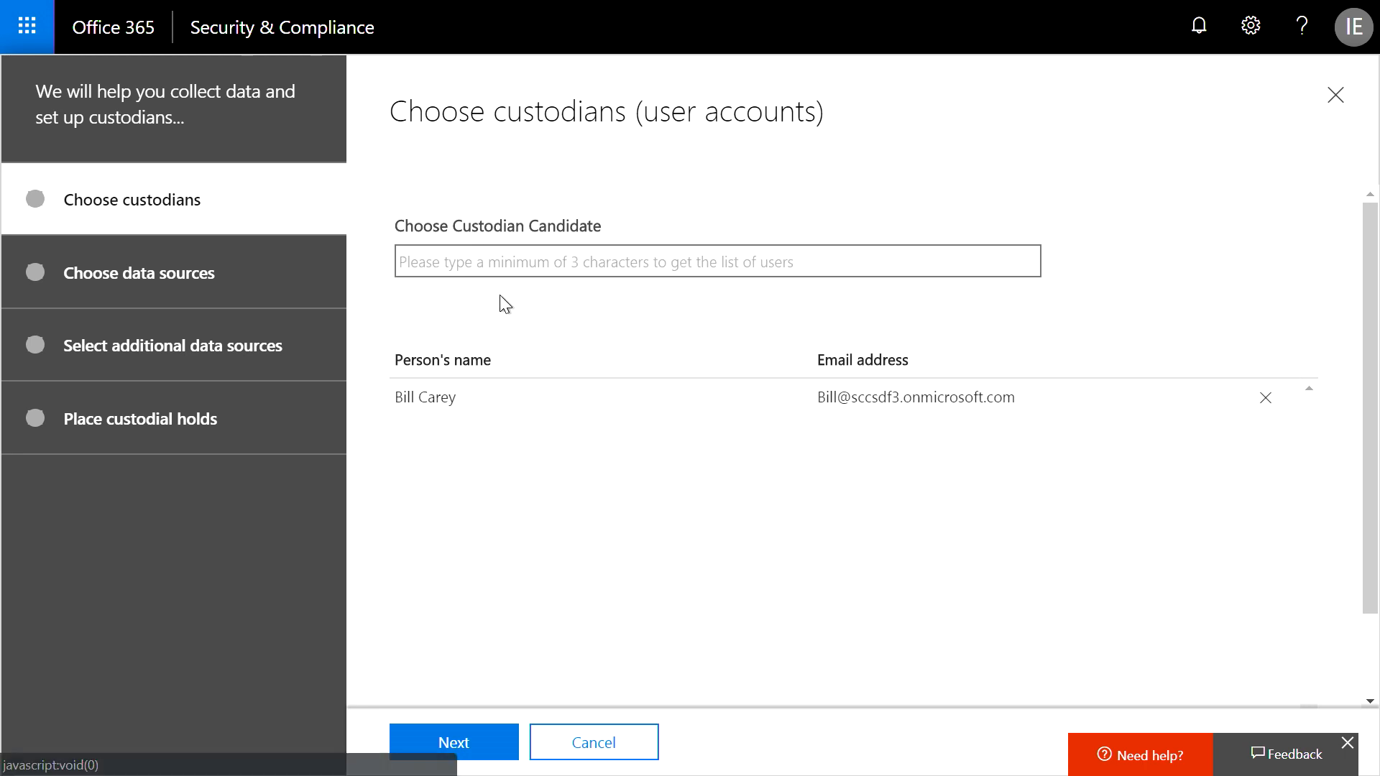
type("ian")
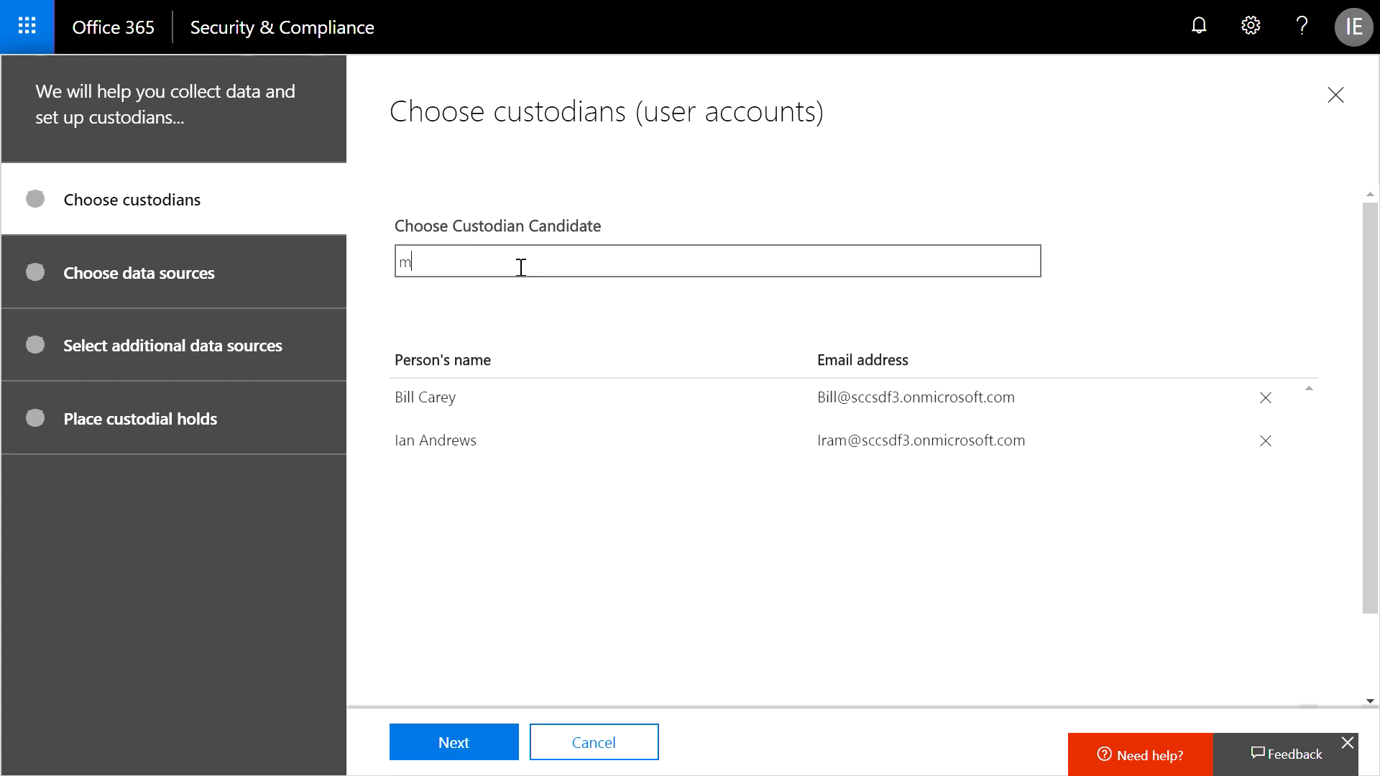
type("andy")
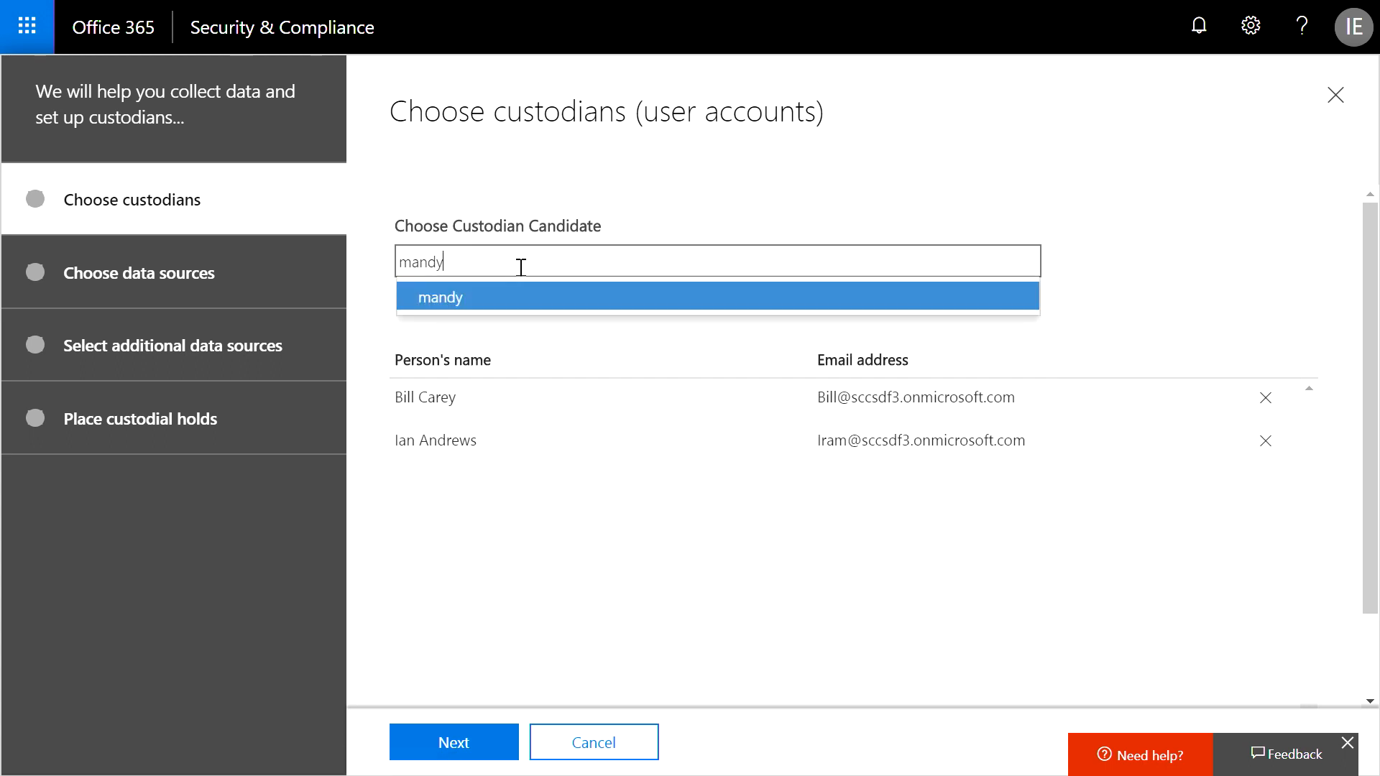
left_click(439, 296)
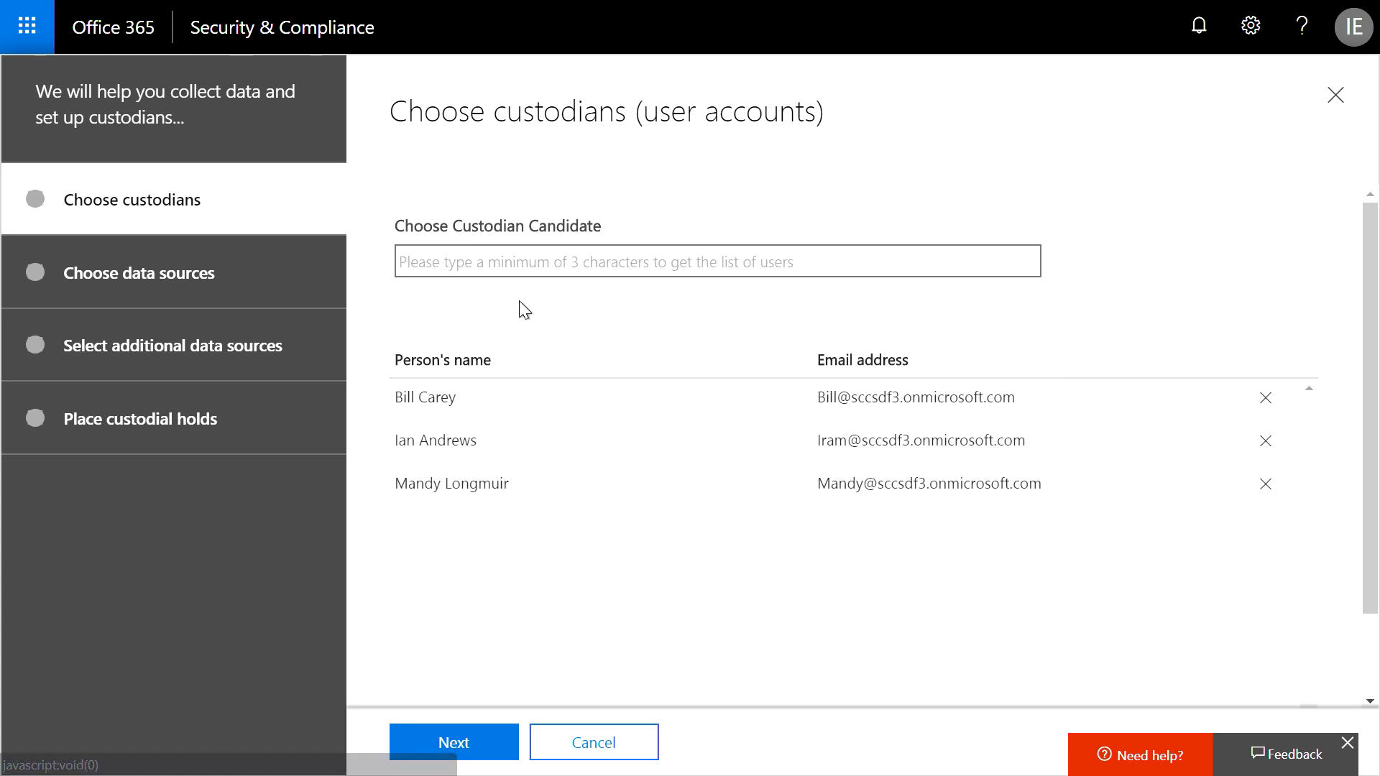
left_click(453, 742)
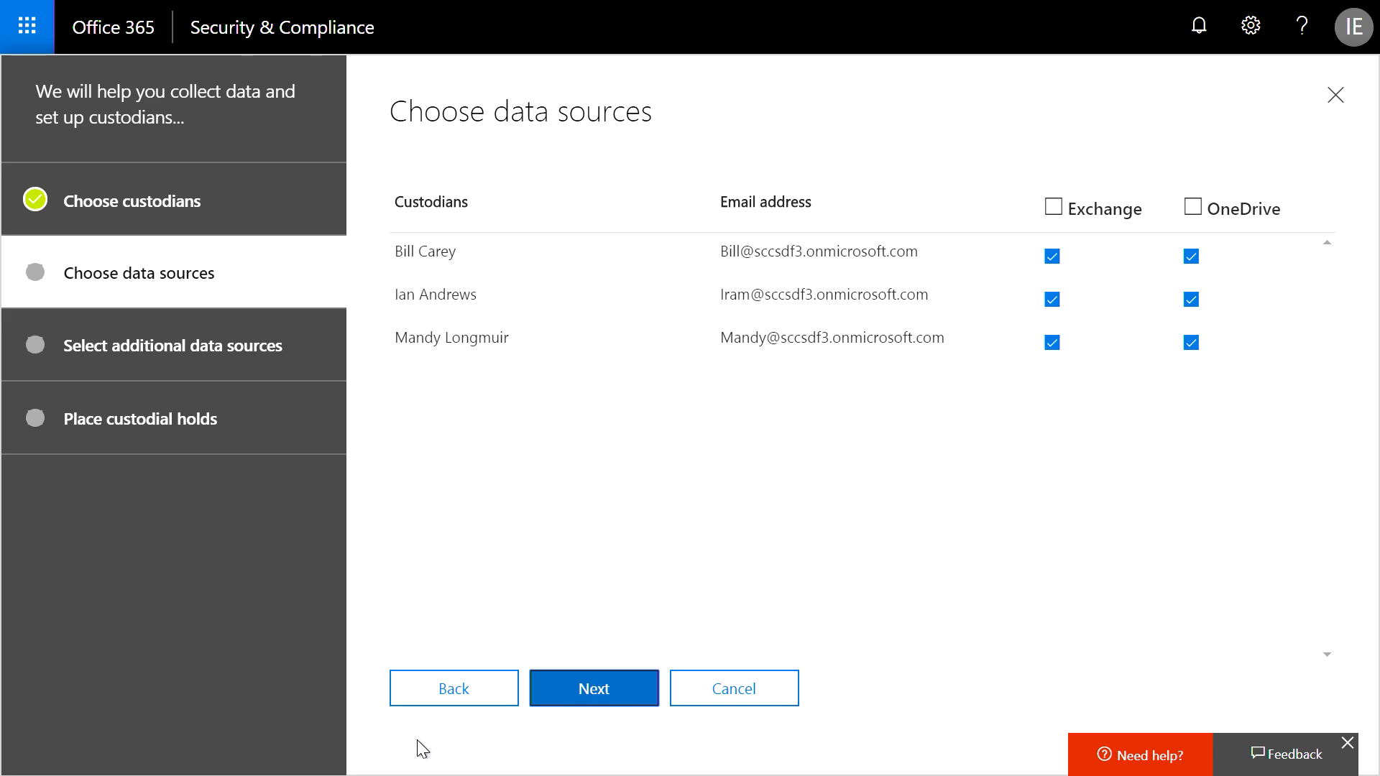
Keep Exchange and OneDrive ticked for all three custodians and continue to additional sources.
left_click(594, 689)
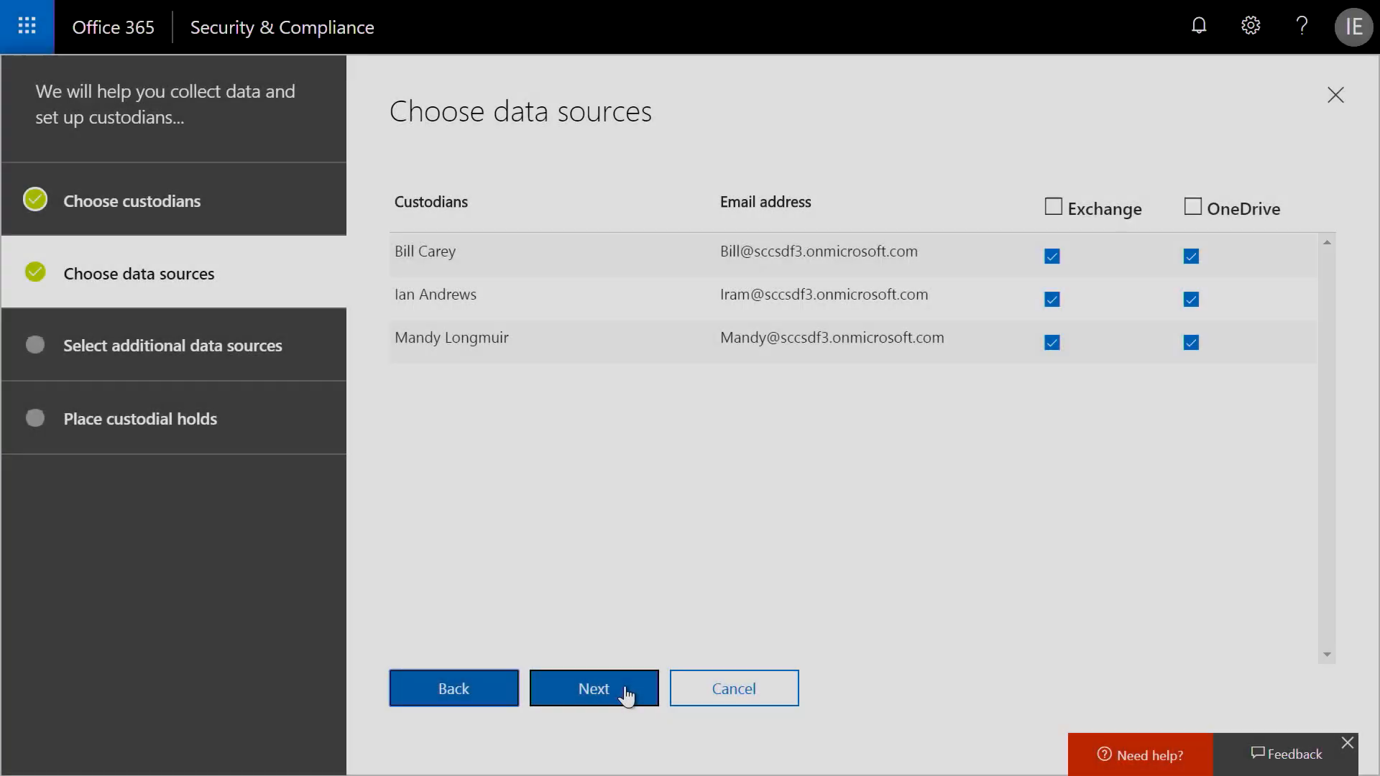
left_click(594, 687)
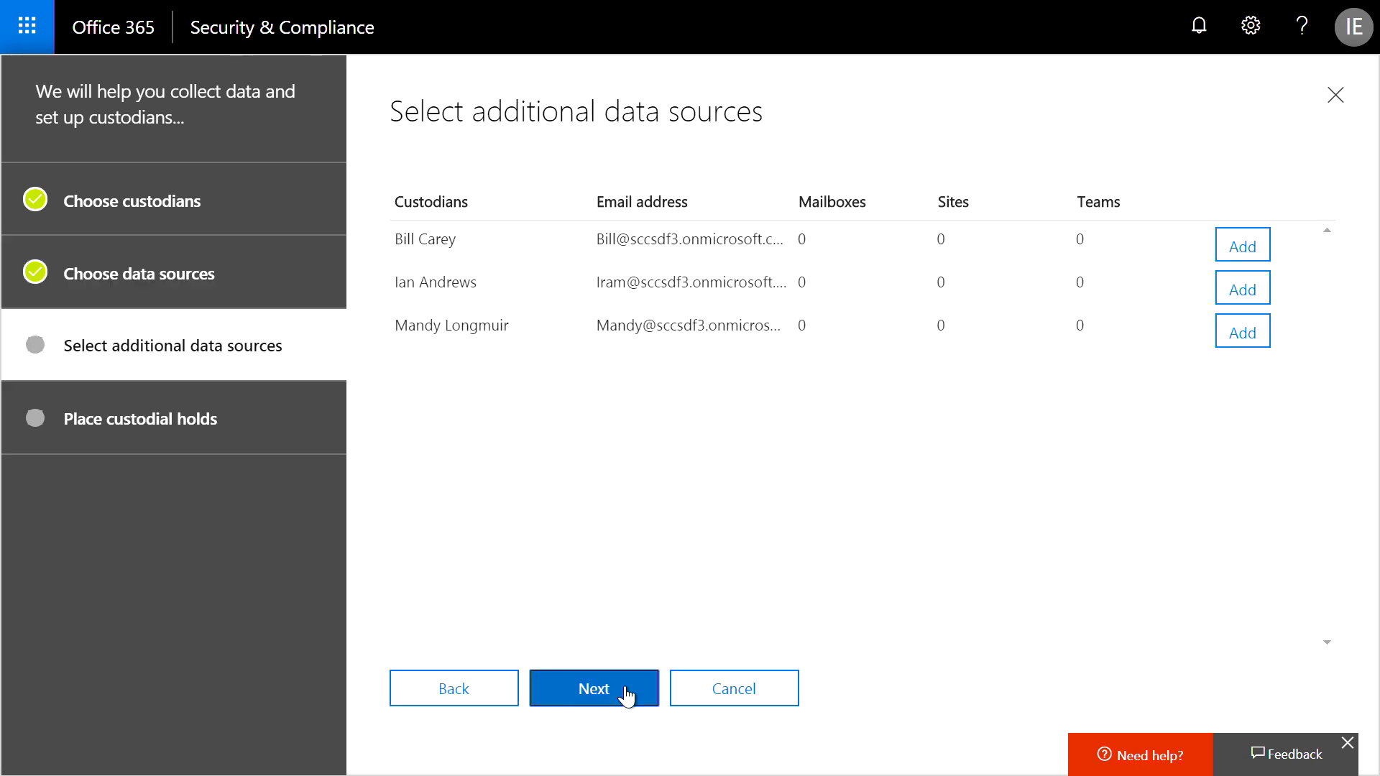
Add the Finance team as a source for the third custodian and submit the custodians wizard.
left_click(1241, 332)
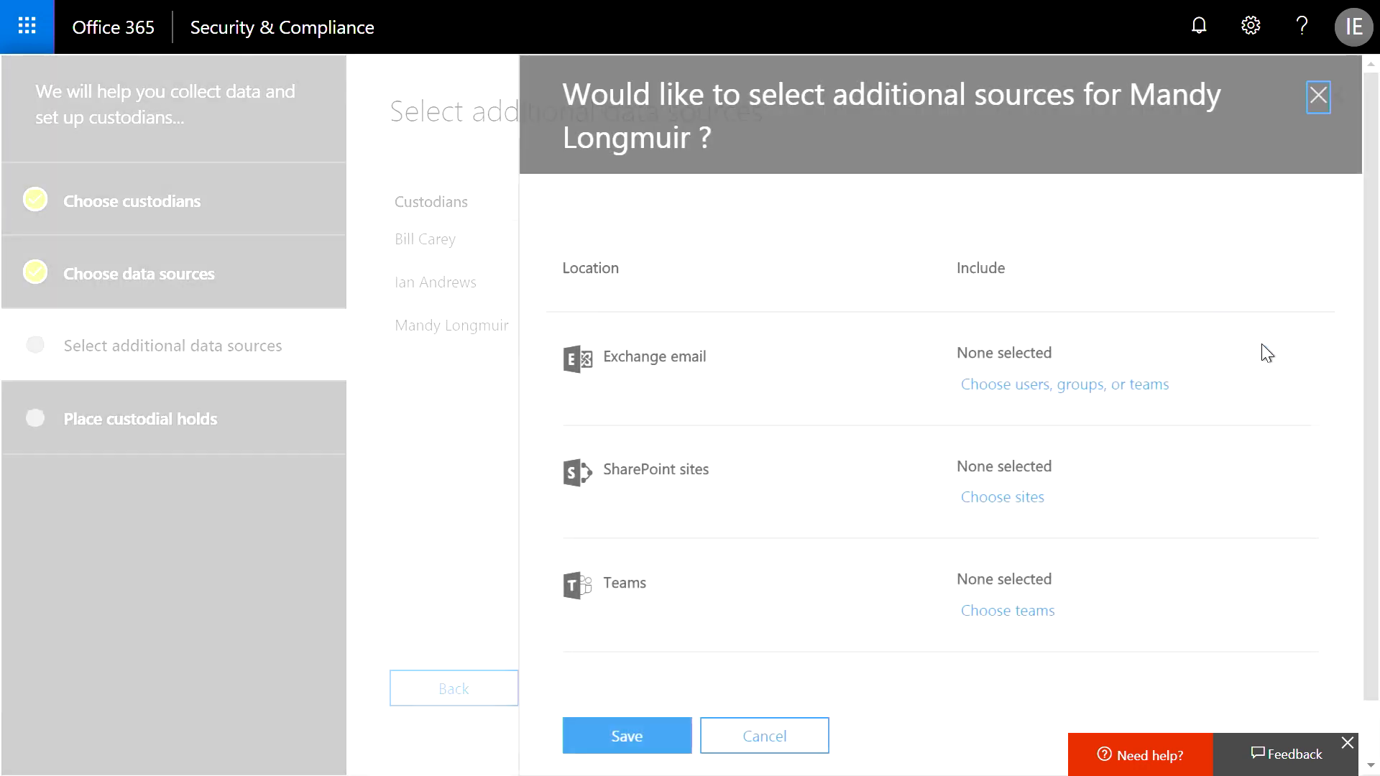
left_click(1007, 609)
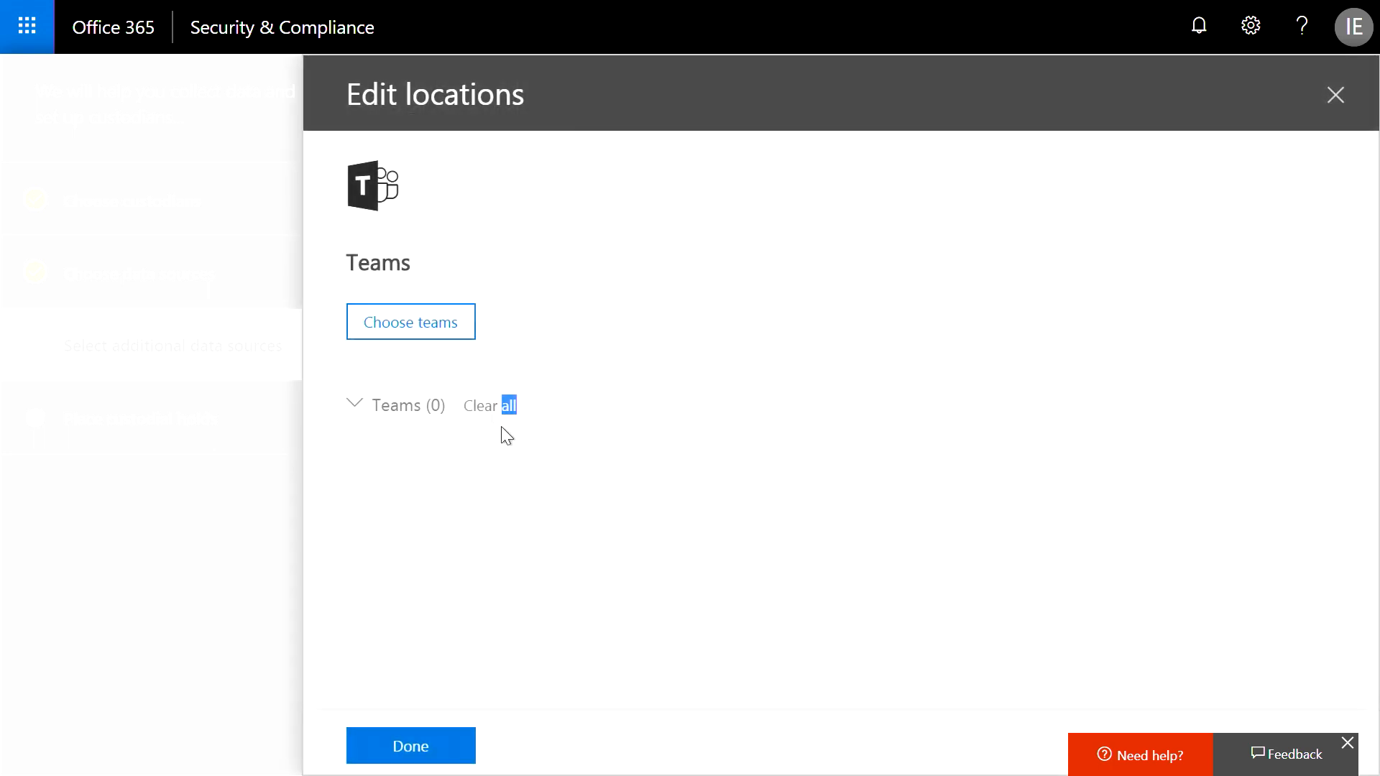
left_click(410, 321)
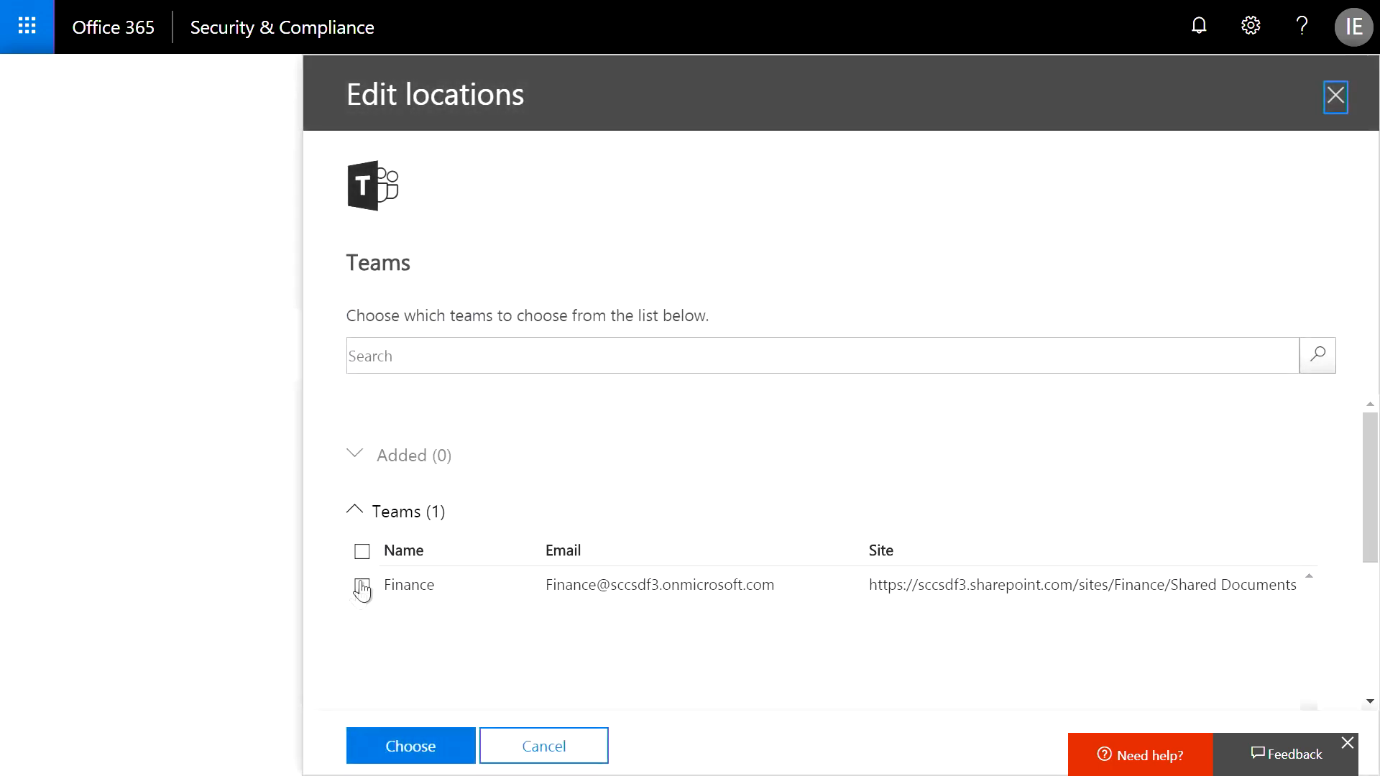
left_click(410, 745)
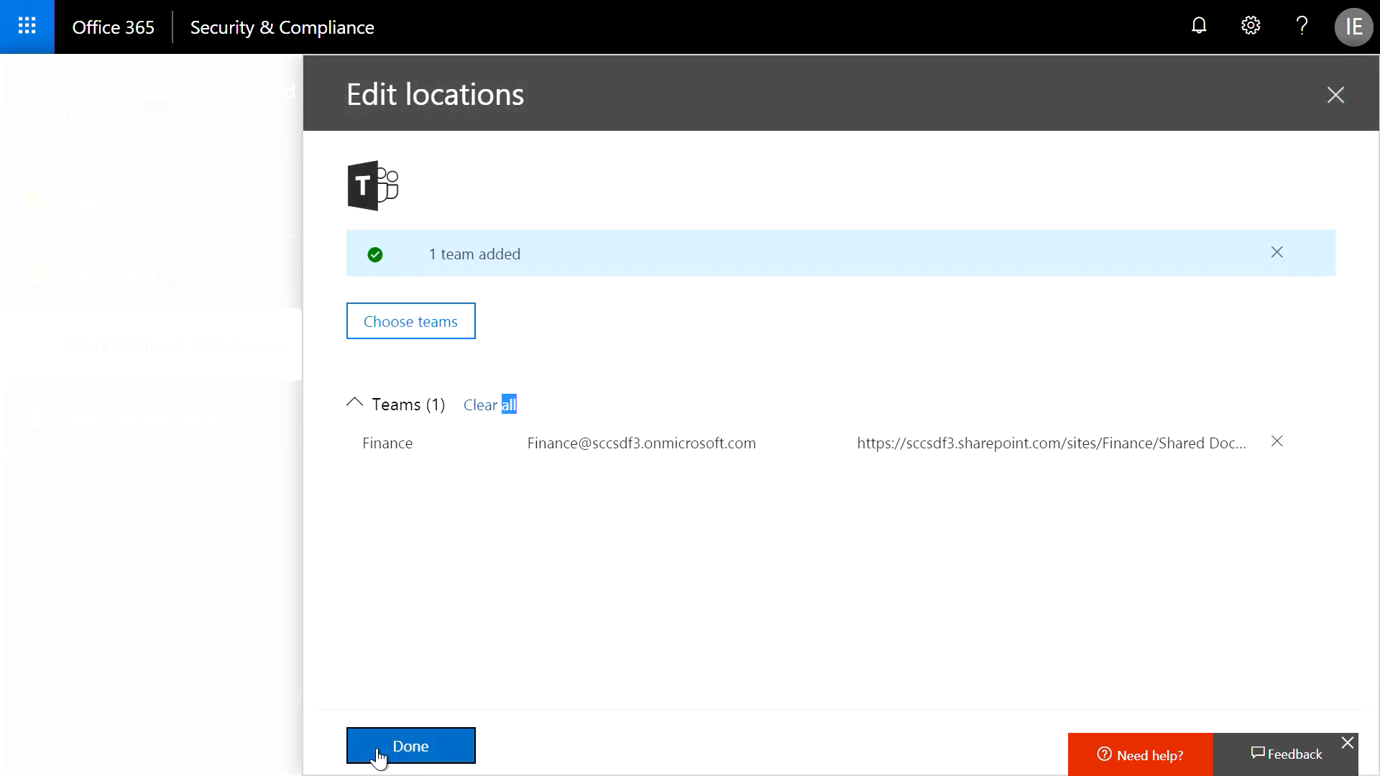
left_click(410, 746)
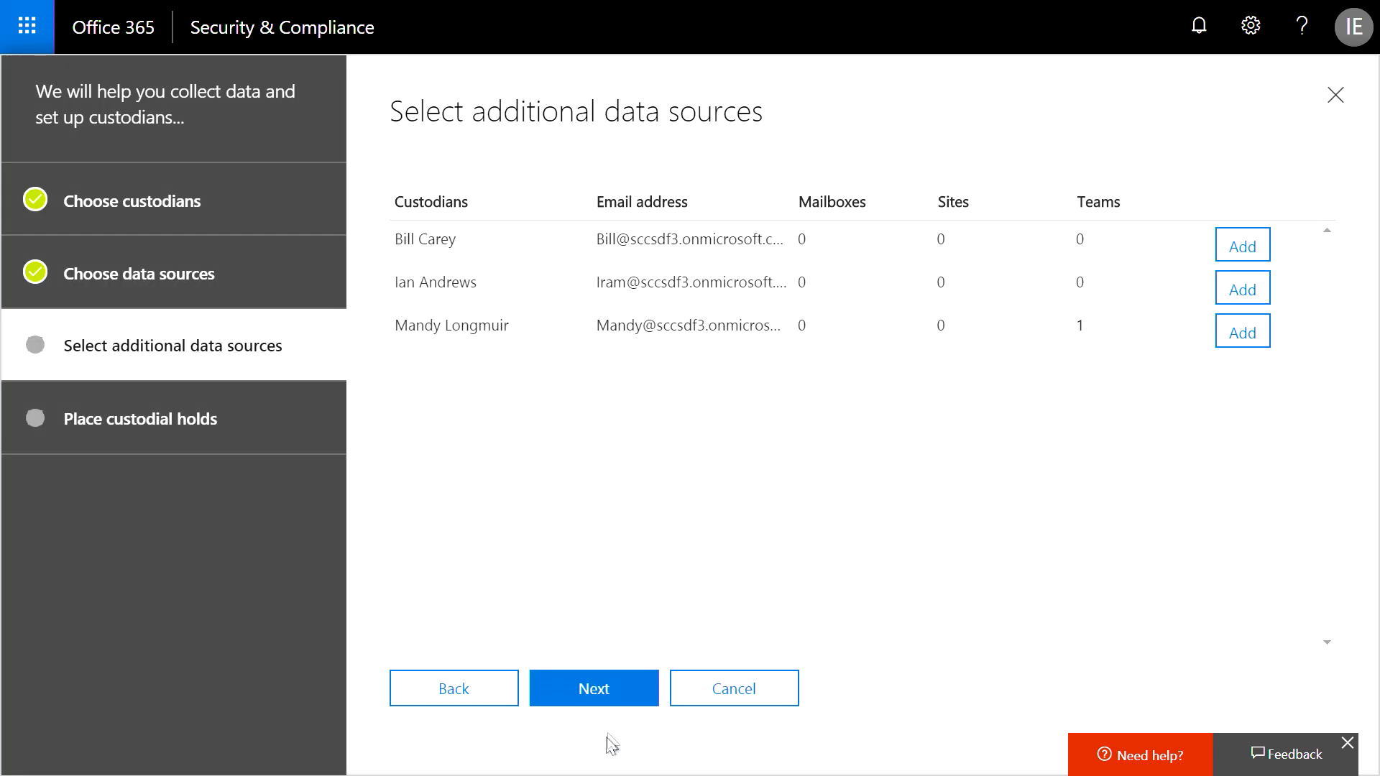
left_click(594, 688)
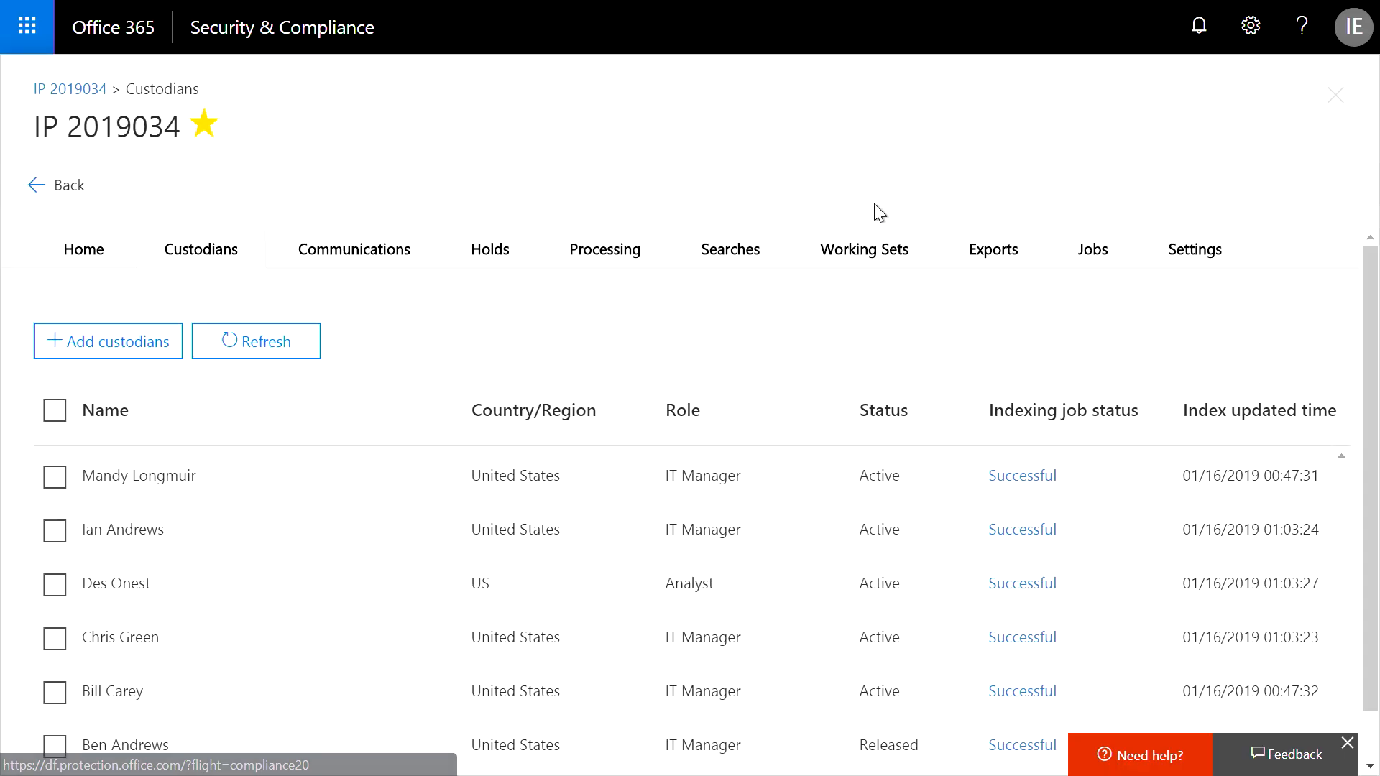
From the Searches tab create a new search named Custodial Data and continue to criteria.
left_click(730, 248)
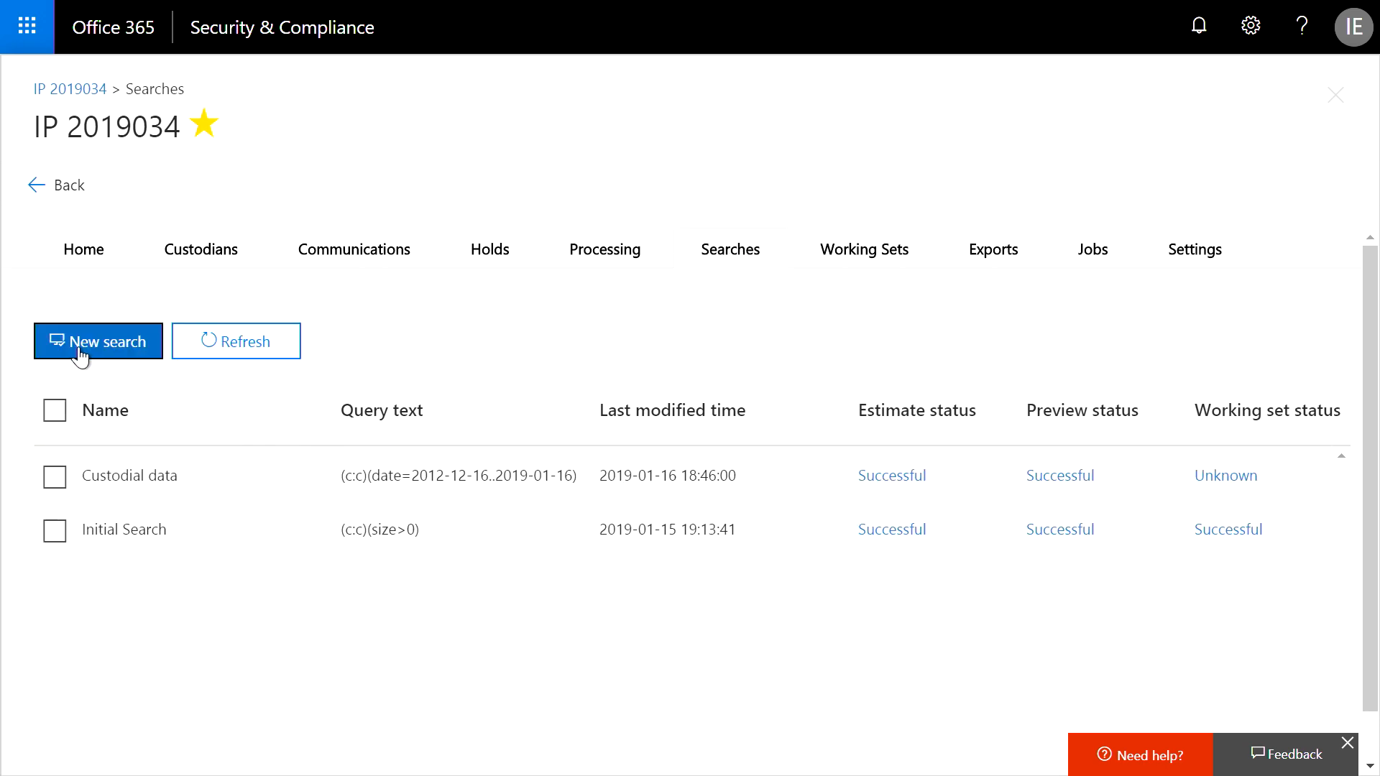
left_click(97, 342)
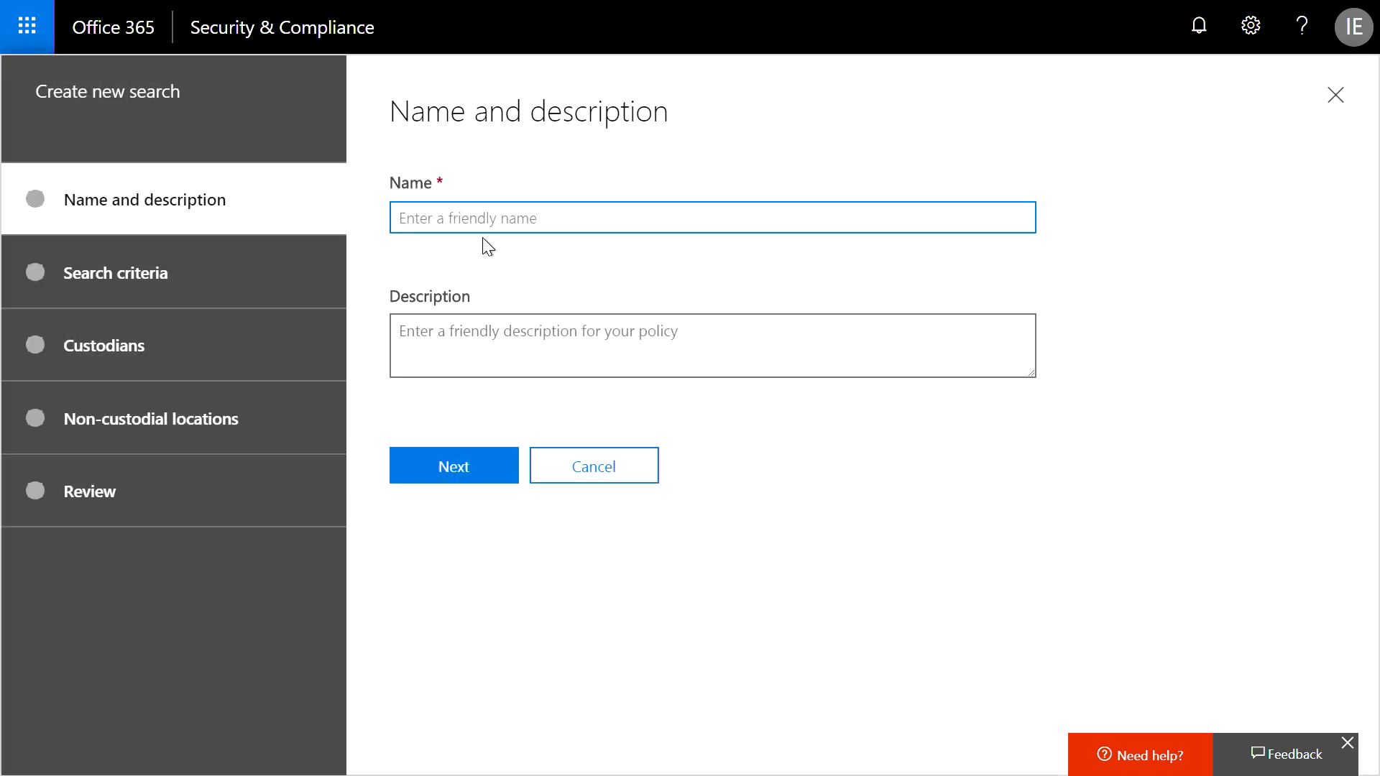
type("Custodial Data")
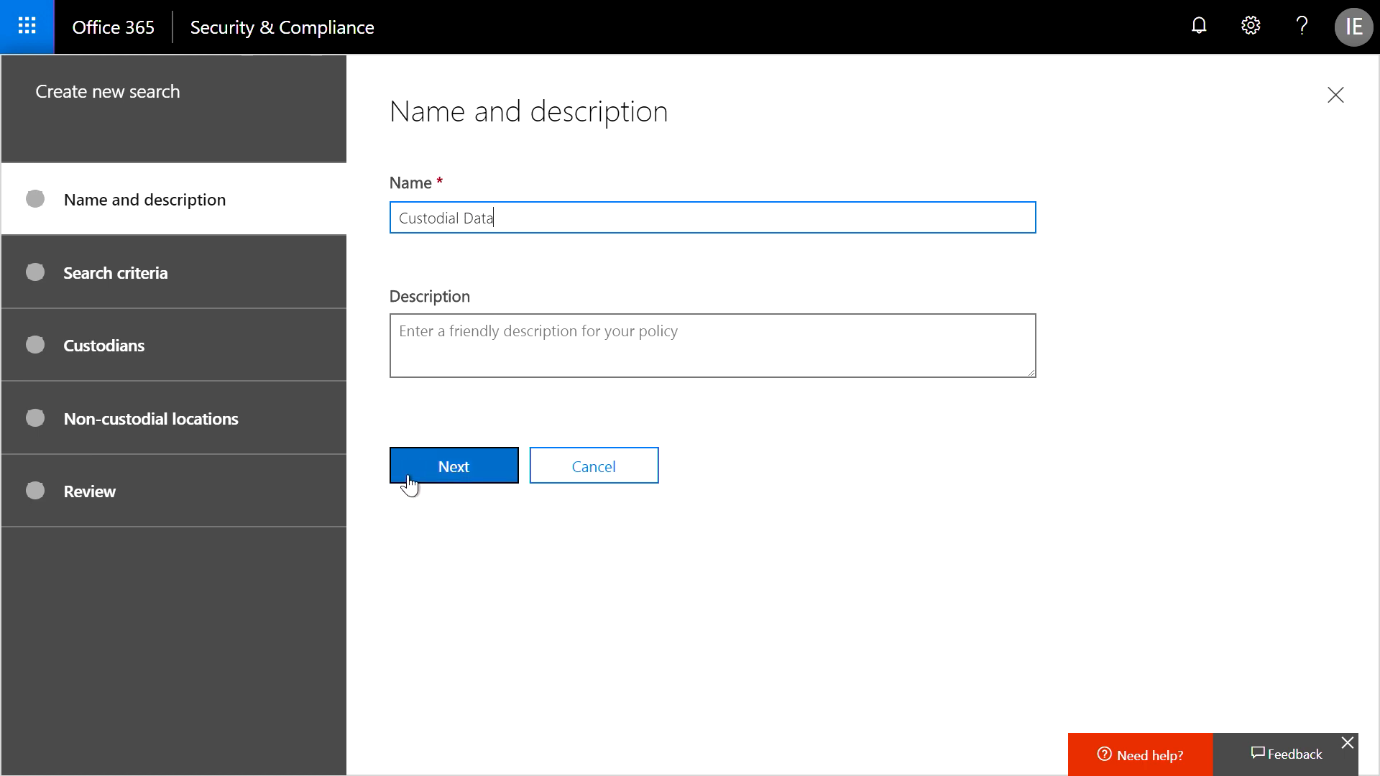
left_click(452, 464)
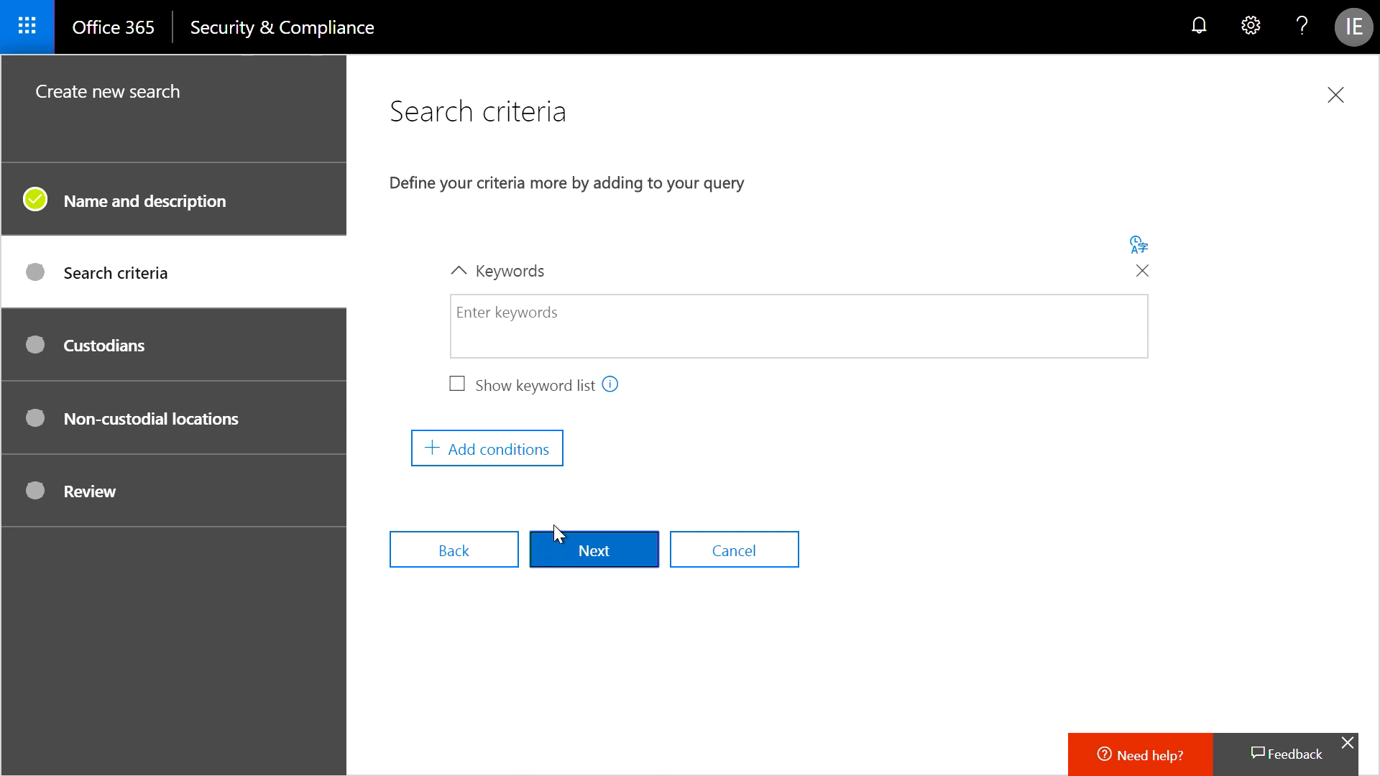
Add a date condition starting 2012-12-18, remove the empty Keywords condition, and continue to custodians.
left_click(487, 448)
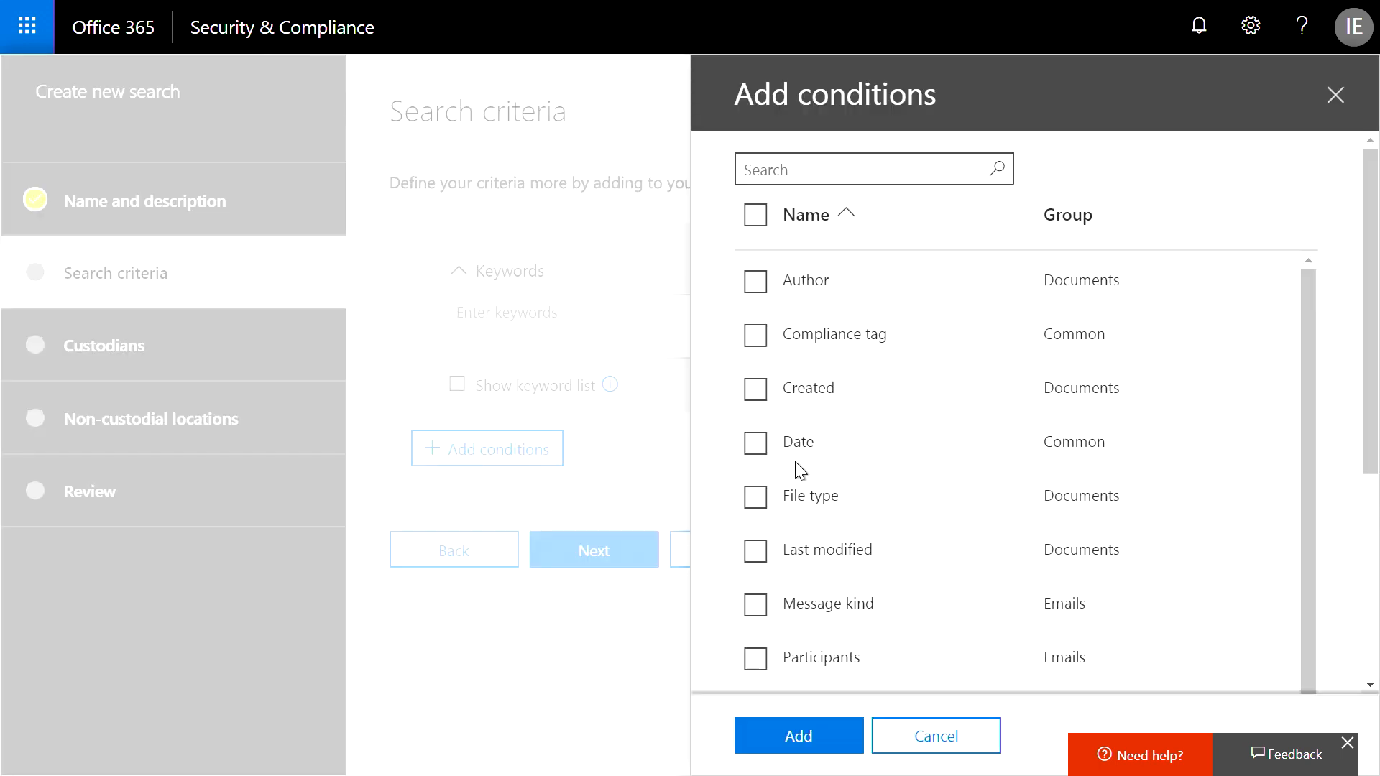
left_click(755, 441)
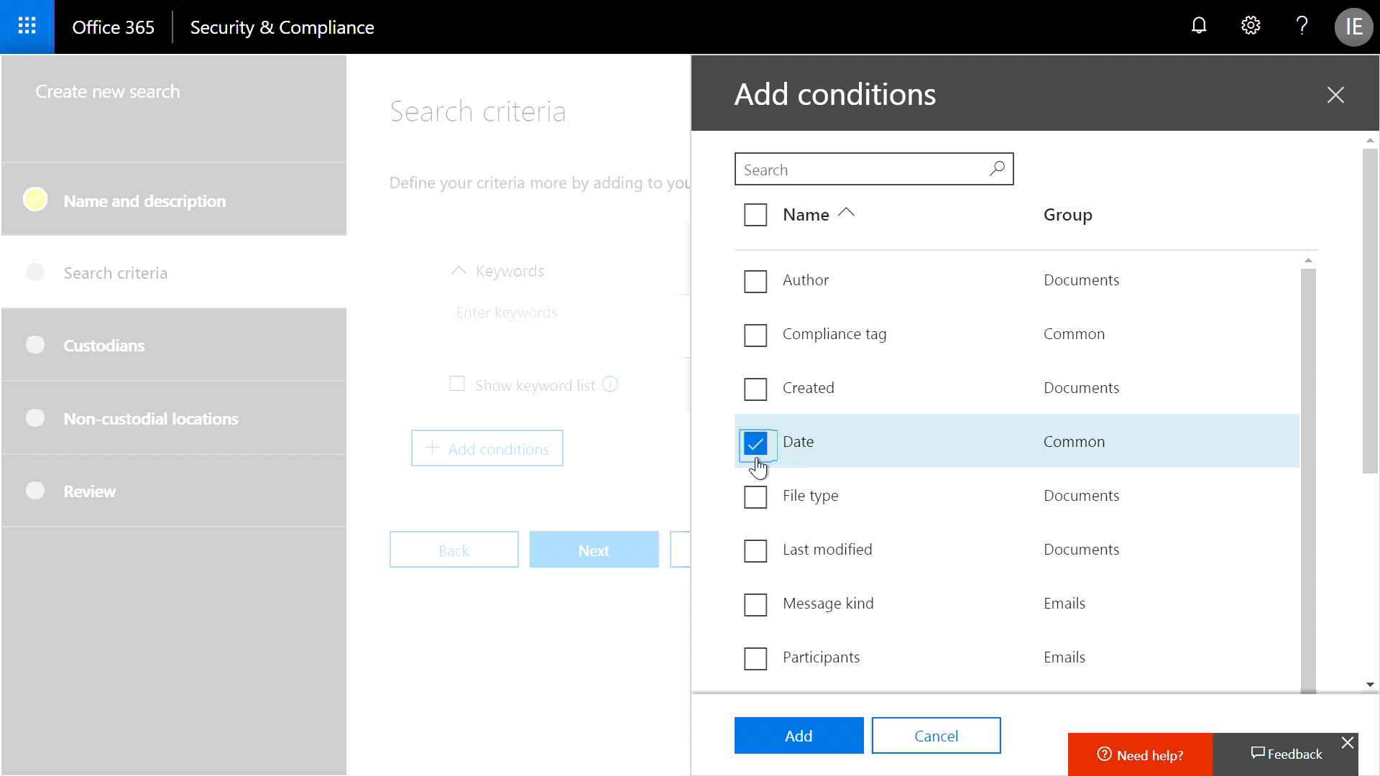
left_click(797, 734)
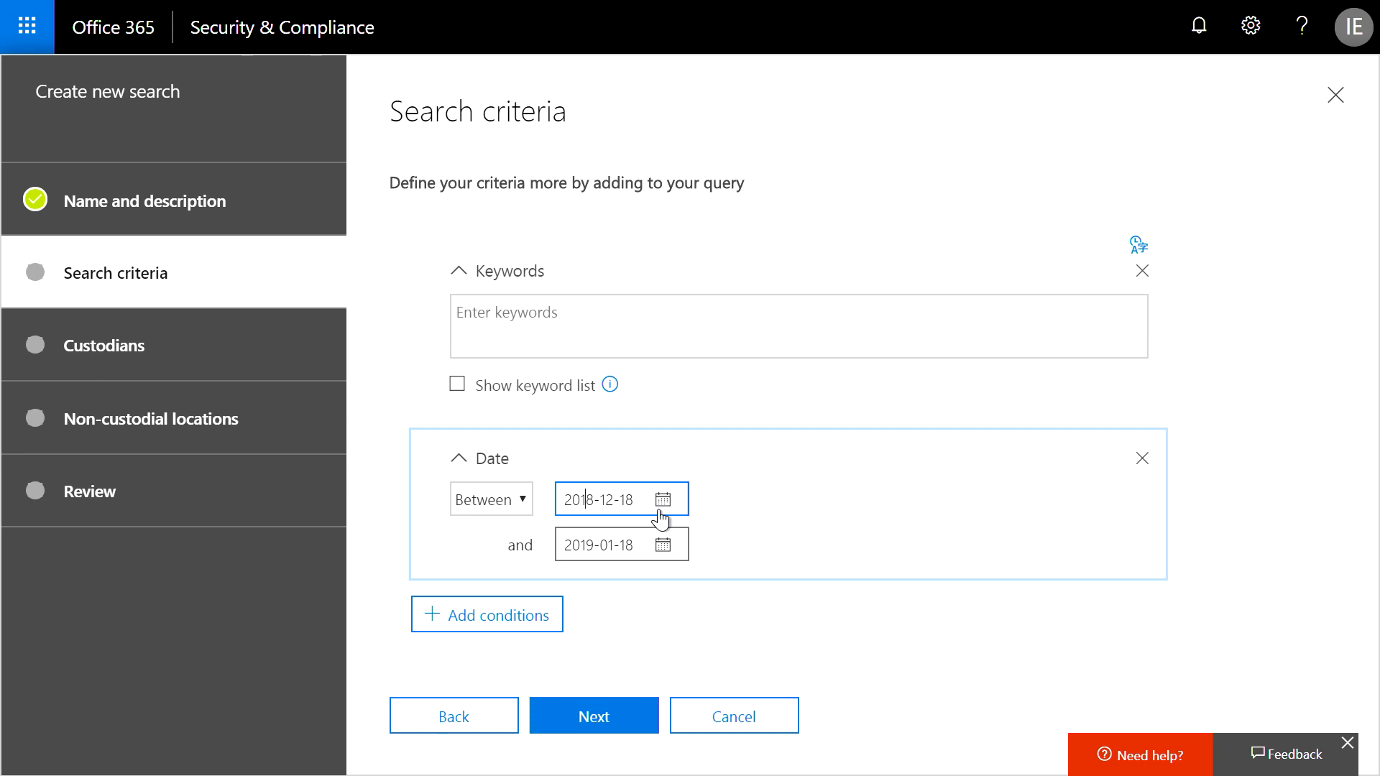
type("2012-12-18")
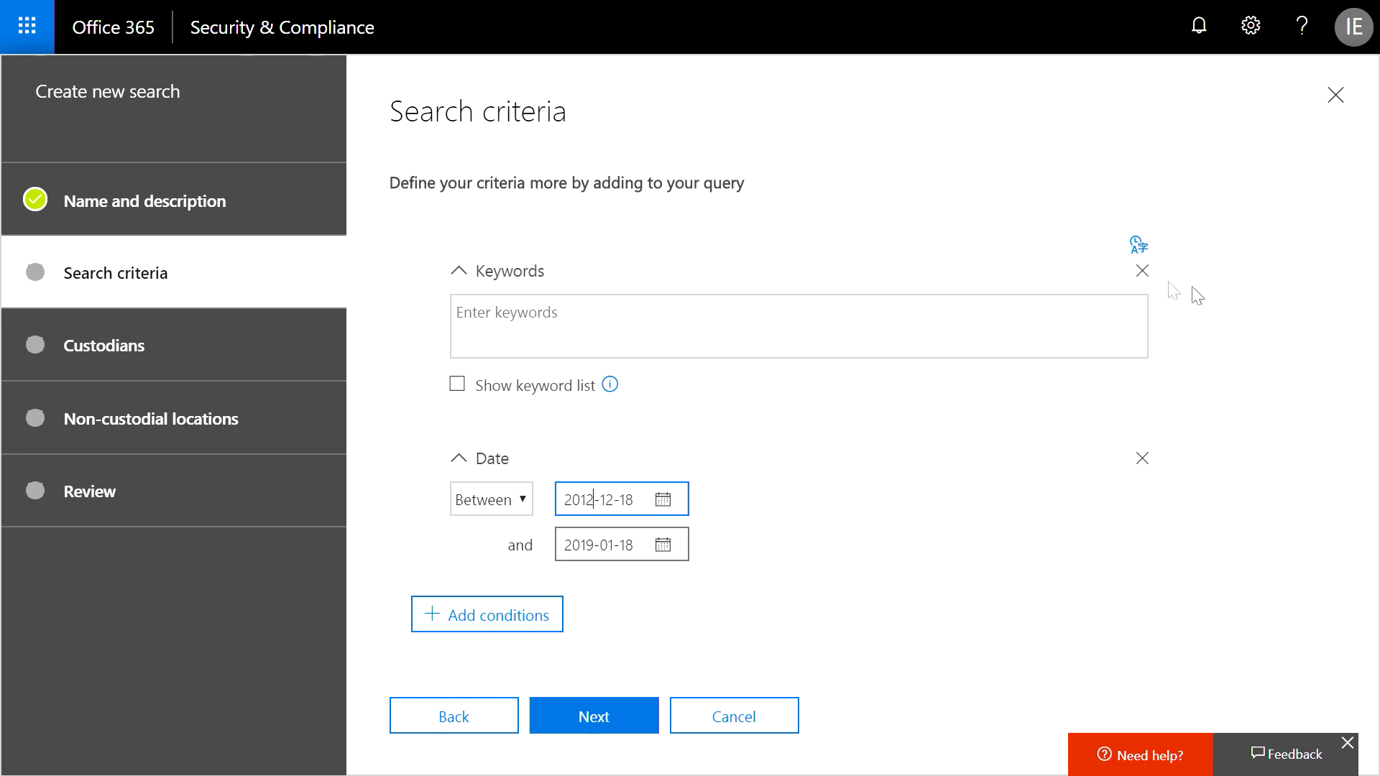
left_click(1140, 270)
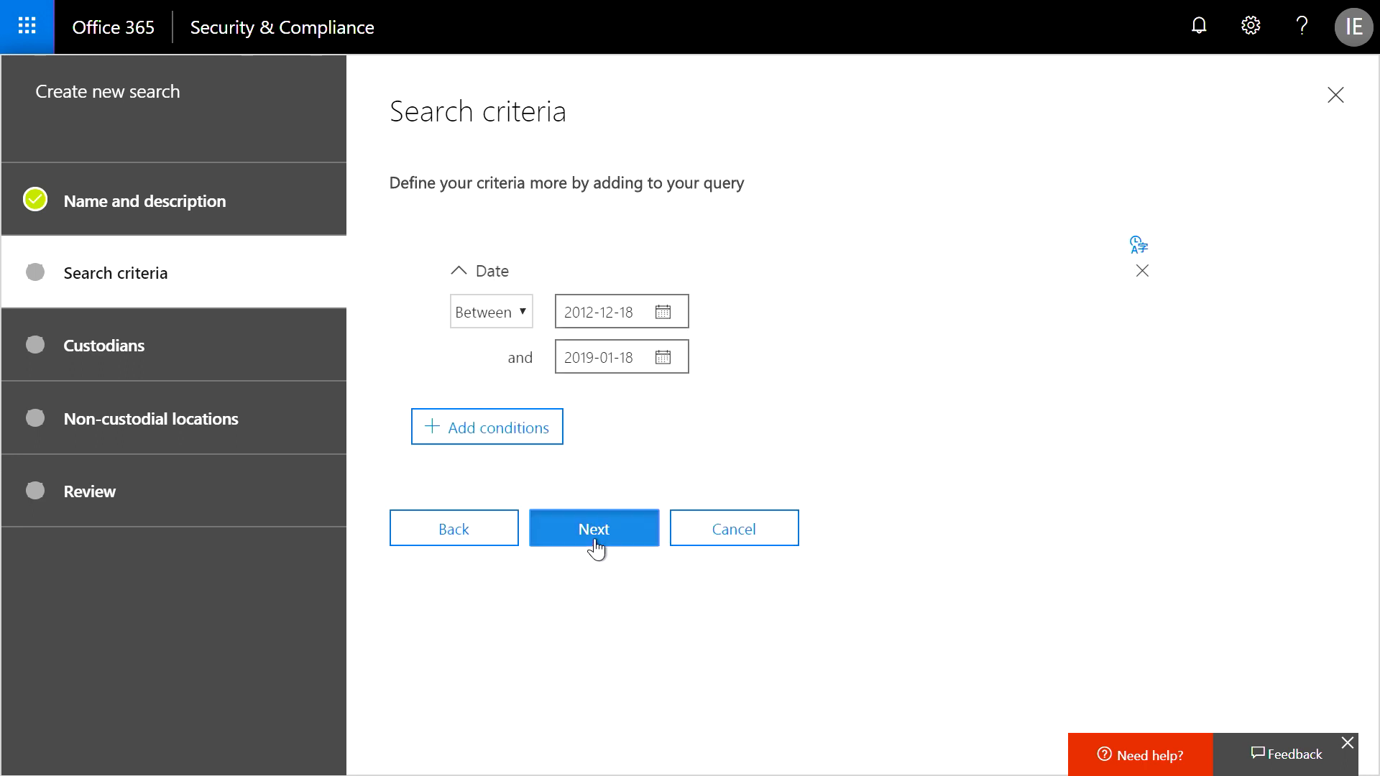
left_click(594, 527)
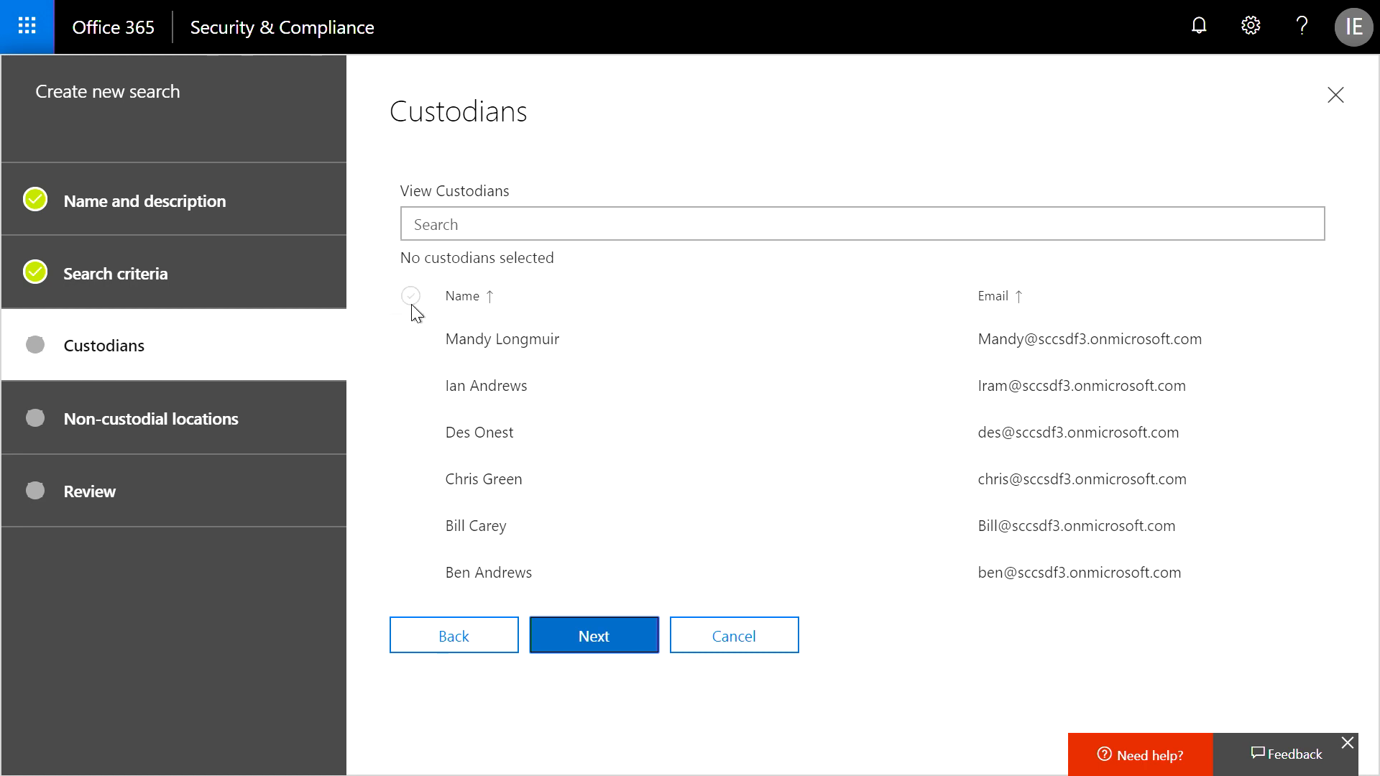
Select all six custodians, skip non-custodial locations and finish creating the search.
left_click(410, 296)
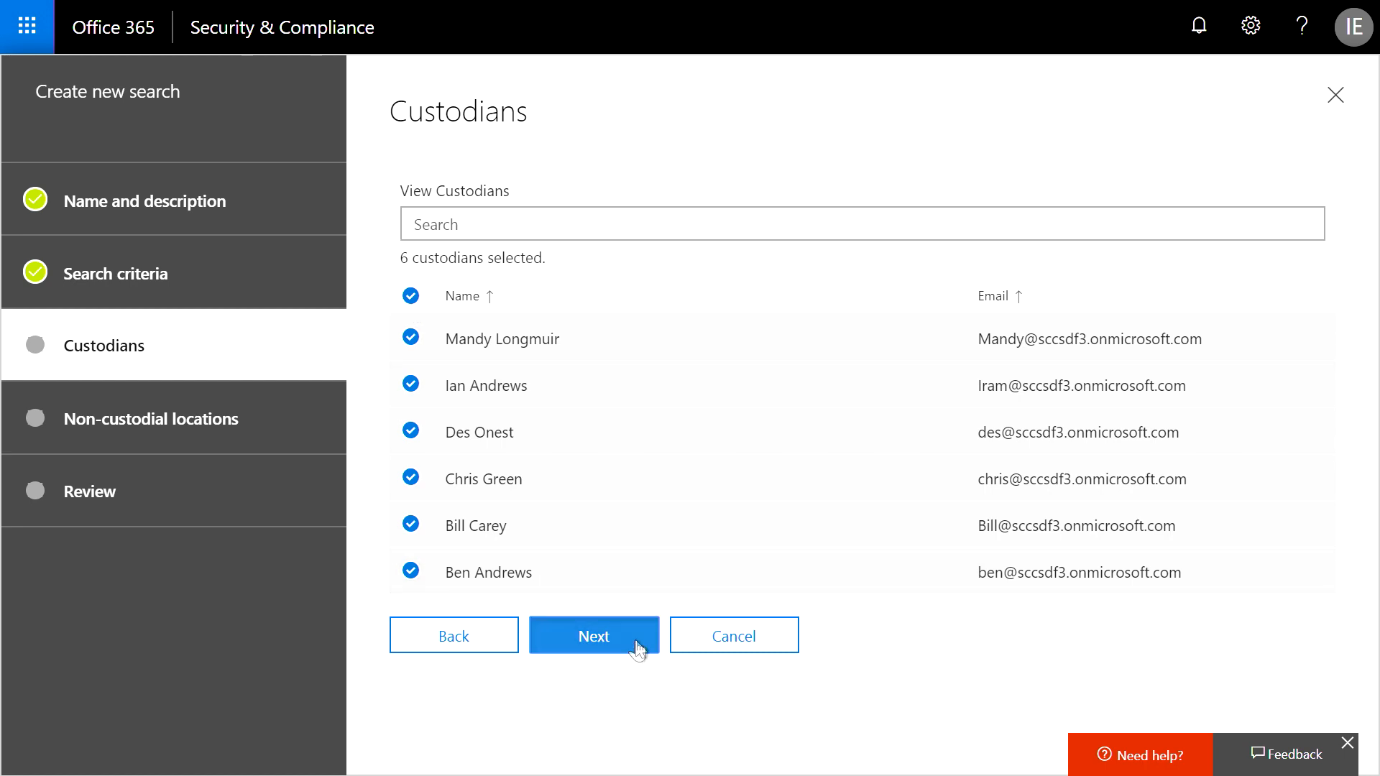
left_click(594, 635)
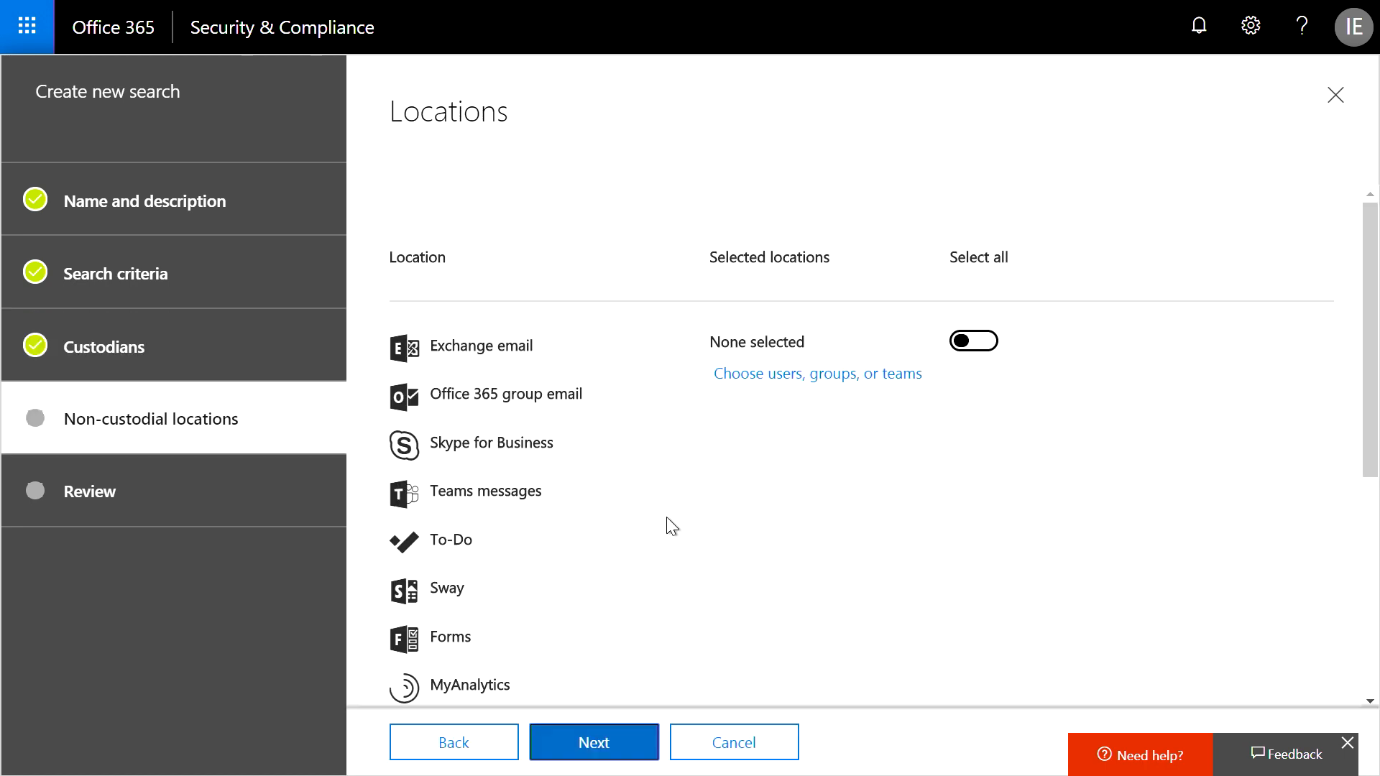
mouse_move(705, 533)
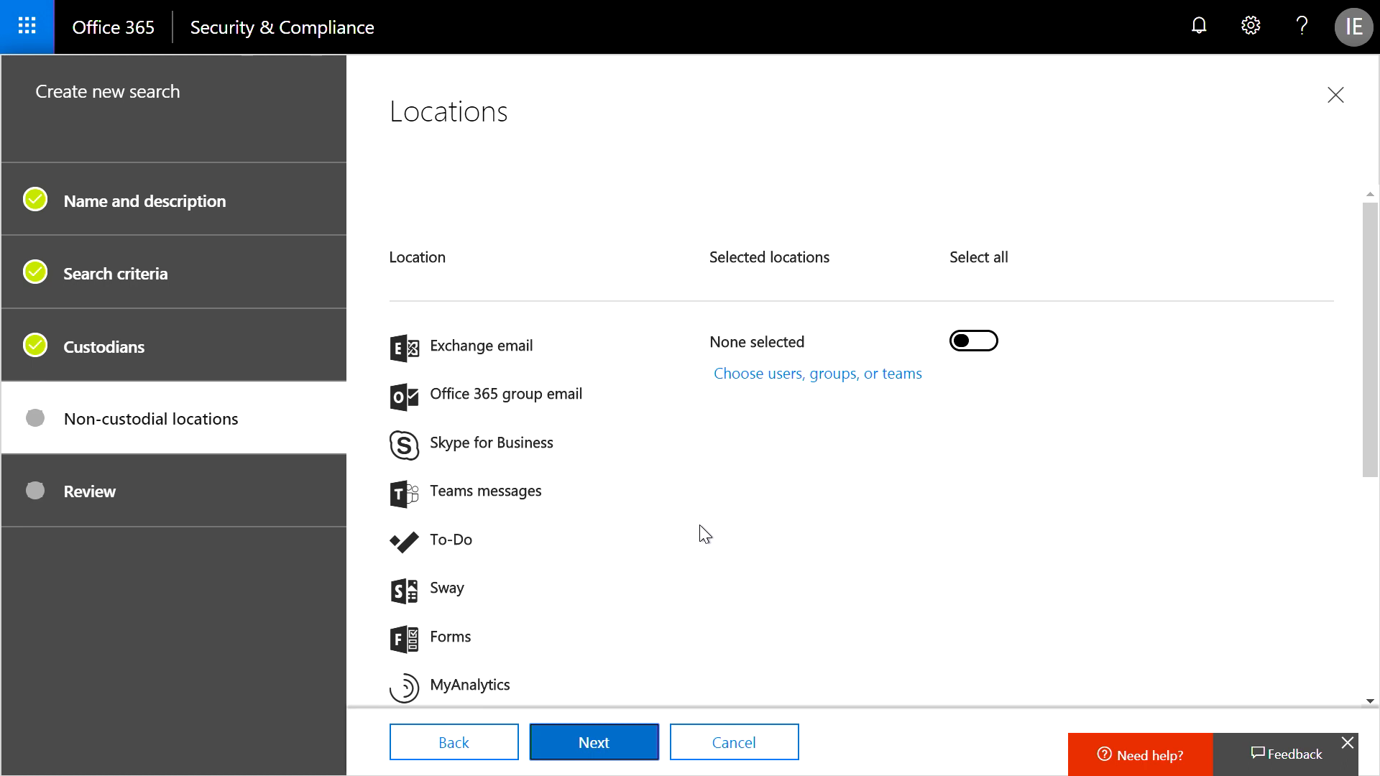
left_click(594, 742)
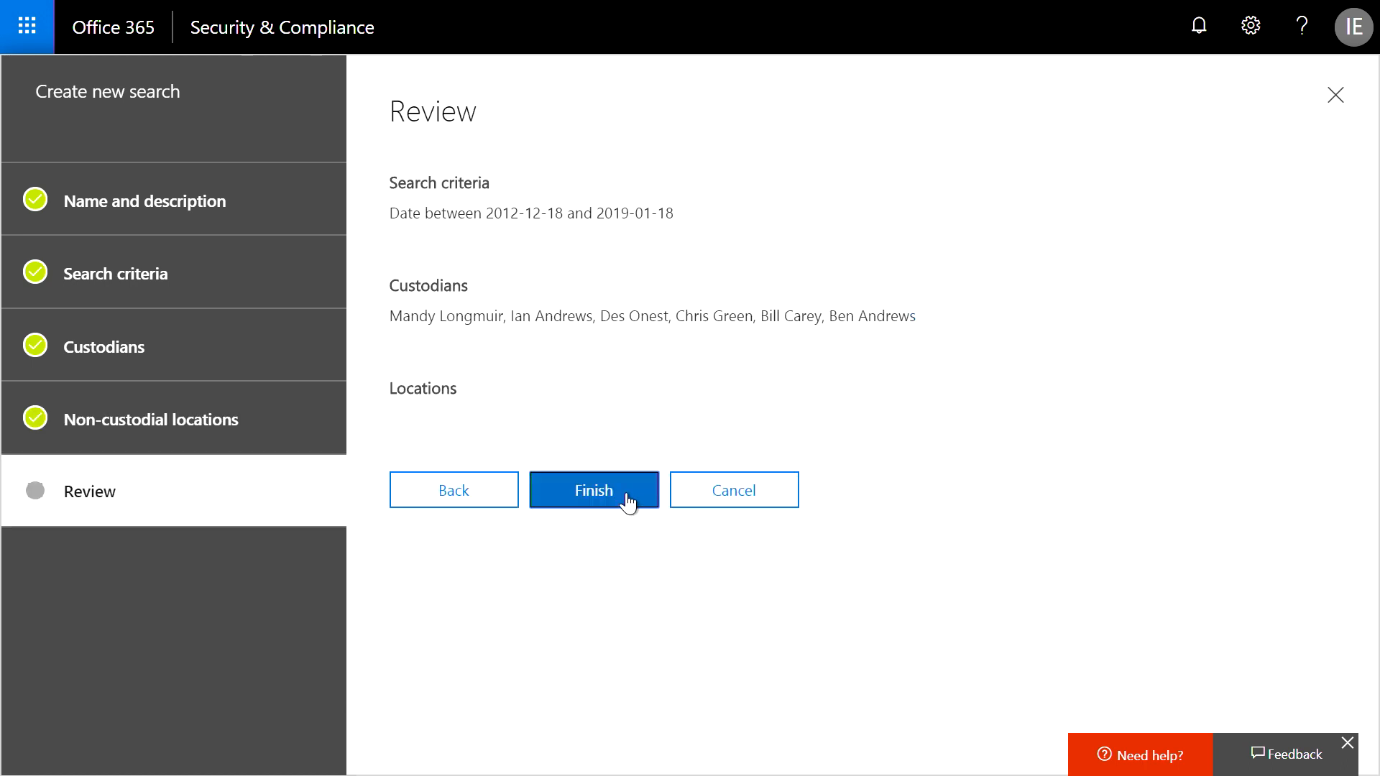
left_click(593, 489)
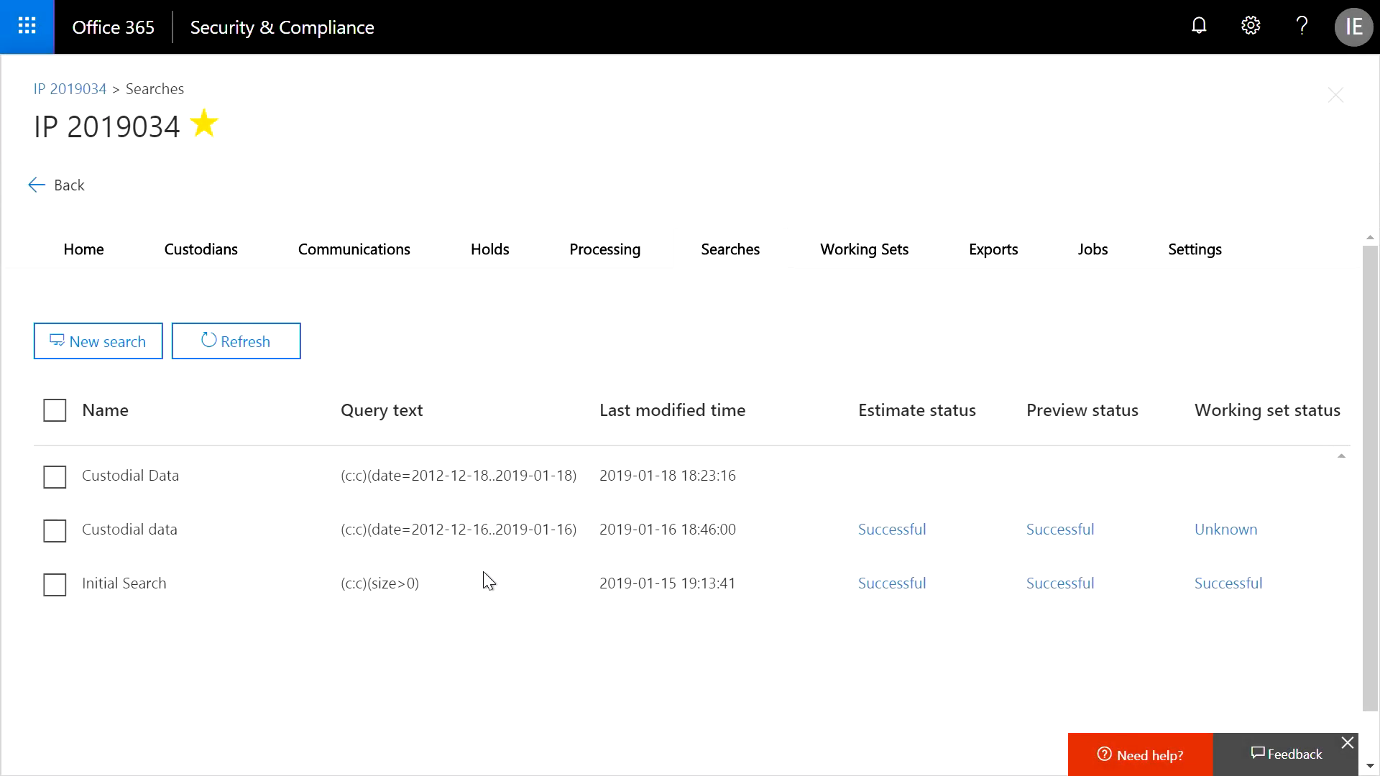
View the Initial Search statistics showing 4,171 Exchange items and 12 SharePoint items.
left_click(123, 582)
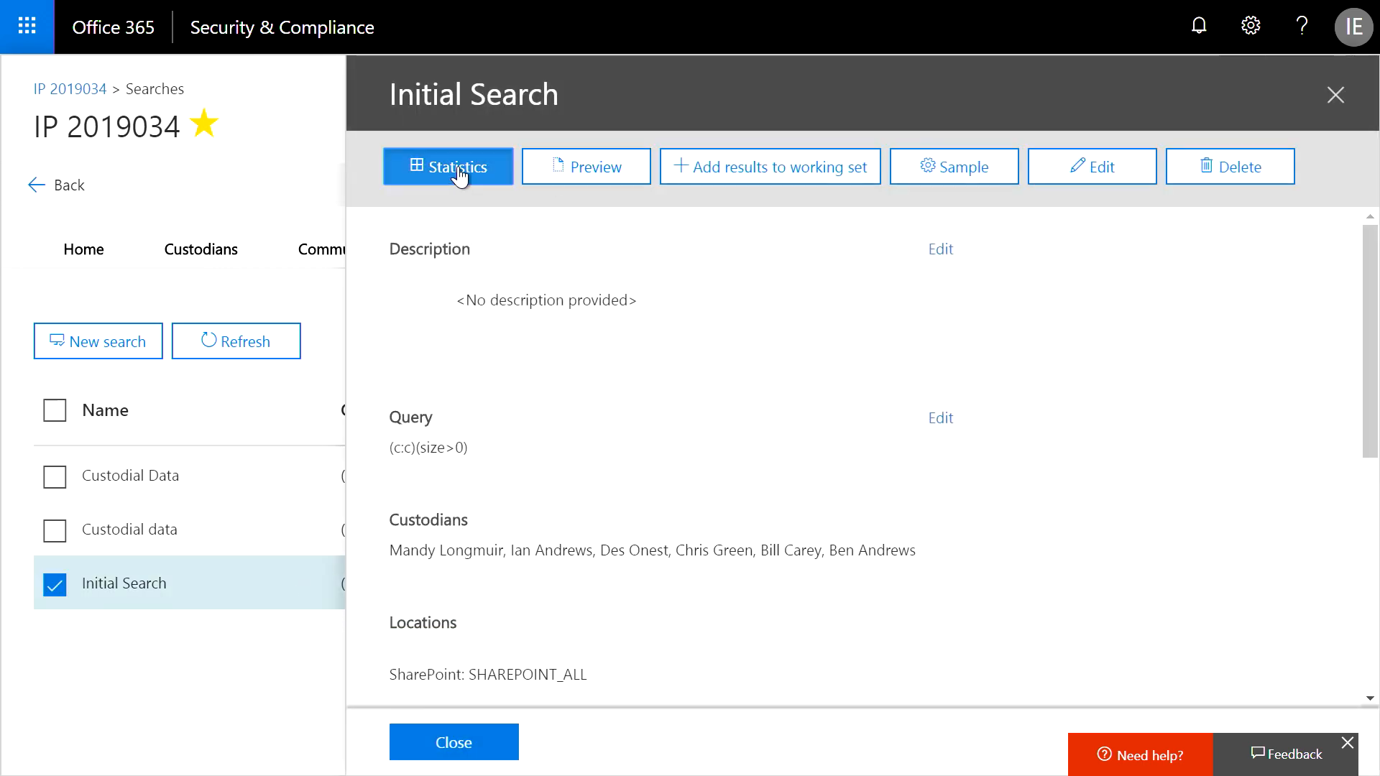
left_click(449, 167)
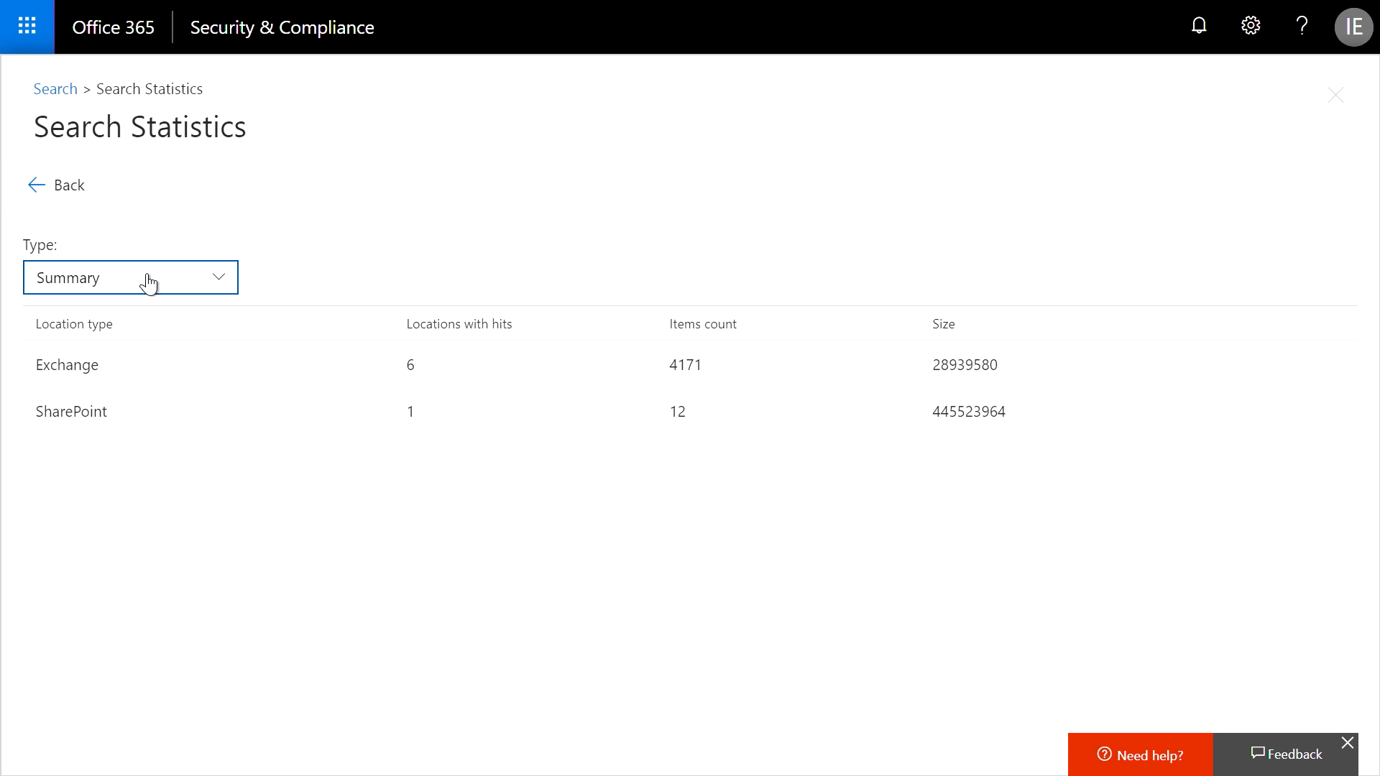
left_click(130, 277)
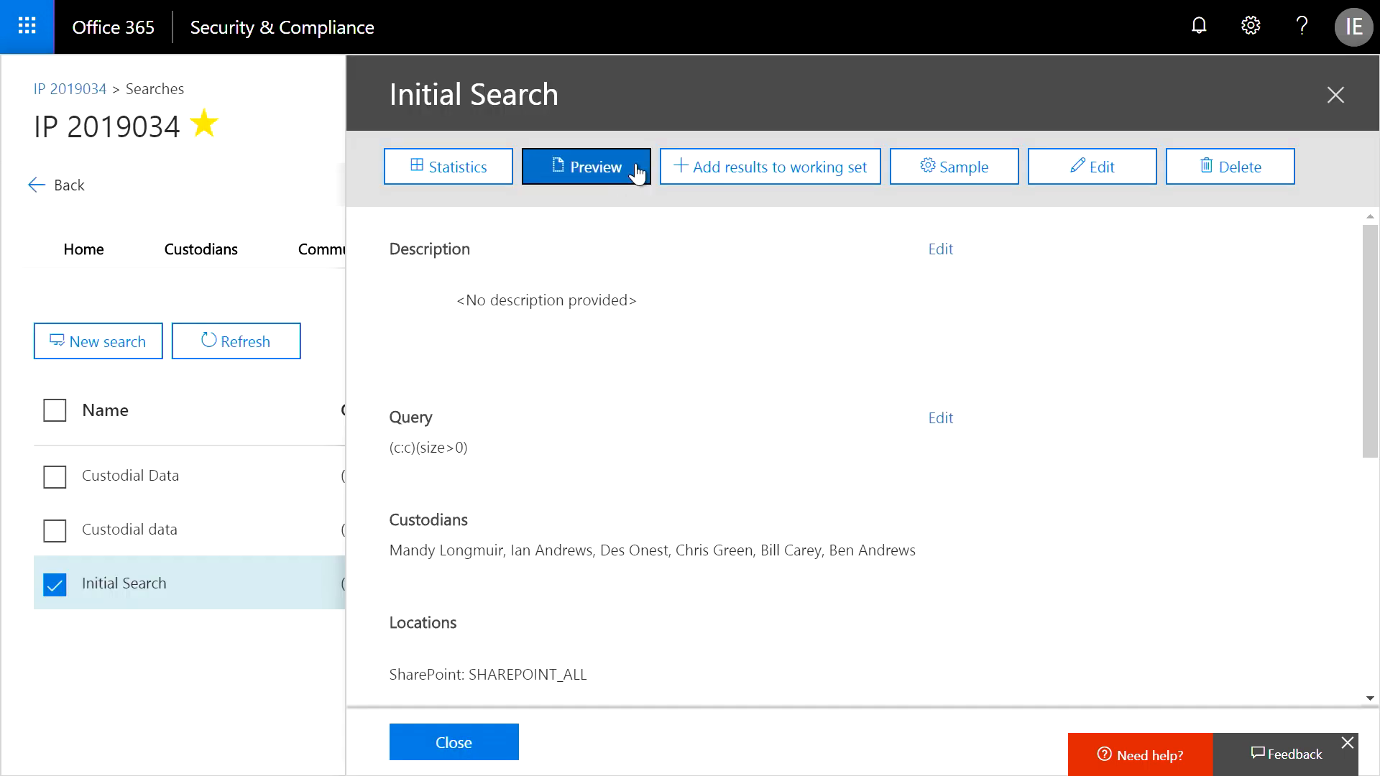
Add the Initial Search results to the Custodial Data working set and close the details.
left_click(768, 167)
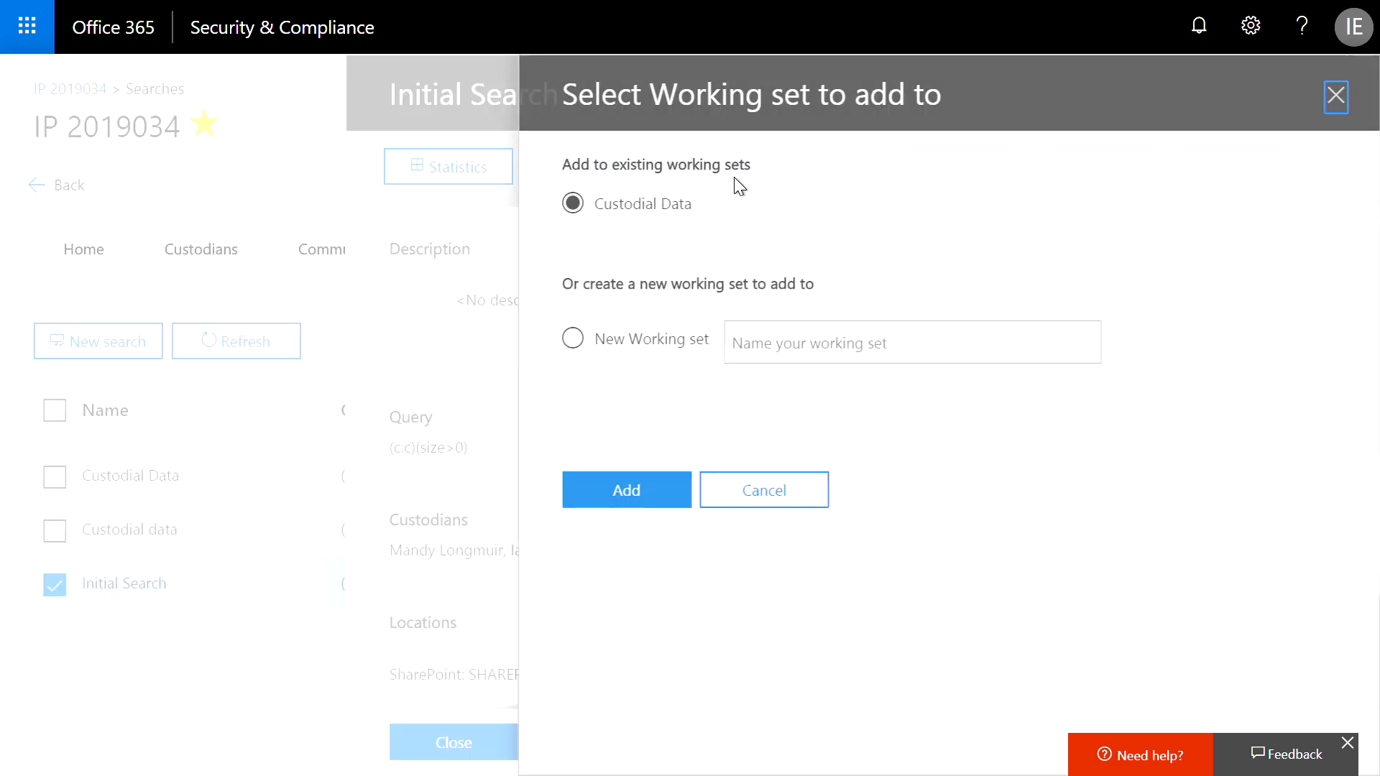
left_click(763, 489)
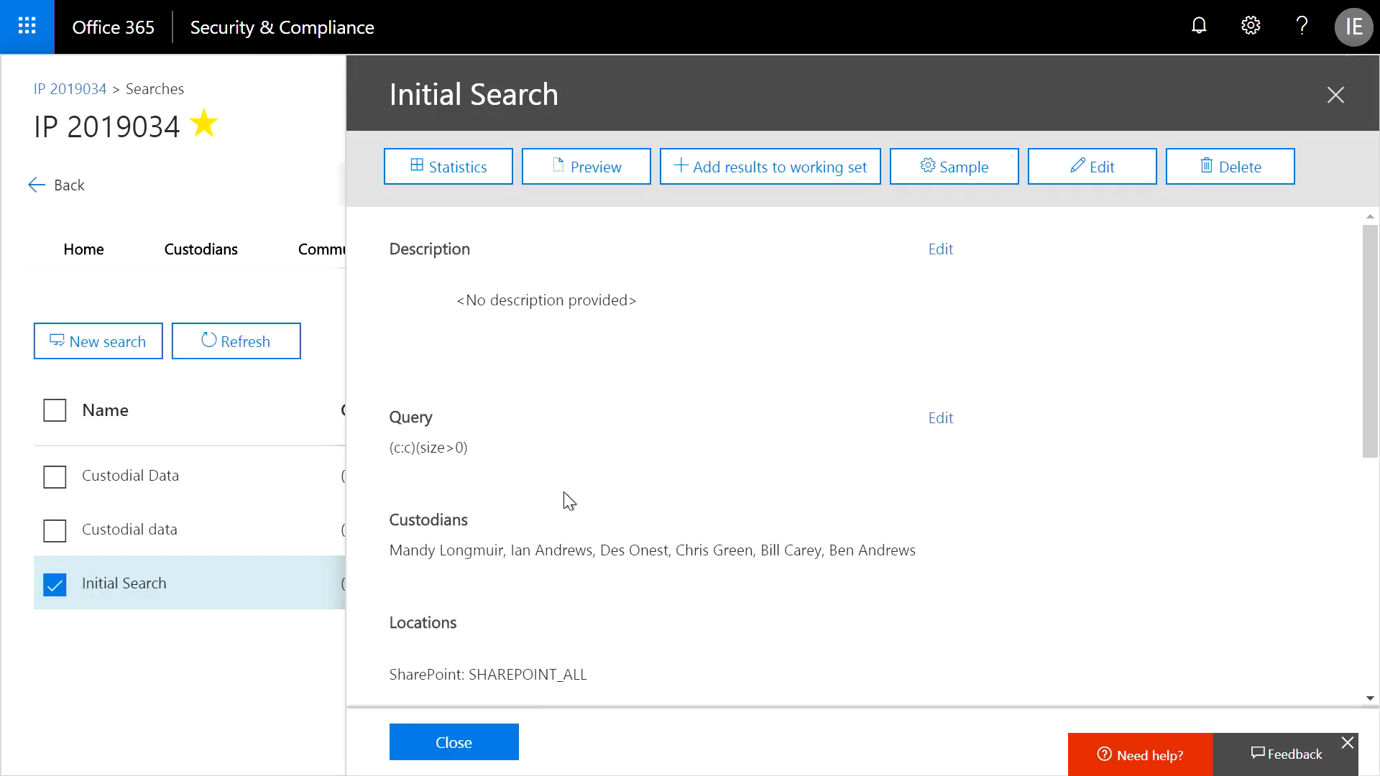
left_click(453, 742)
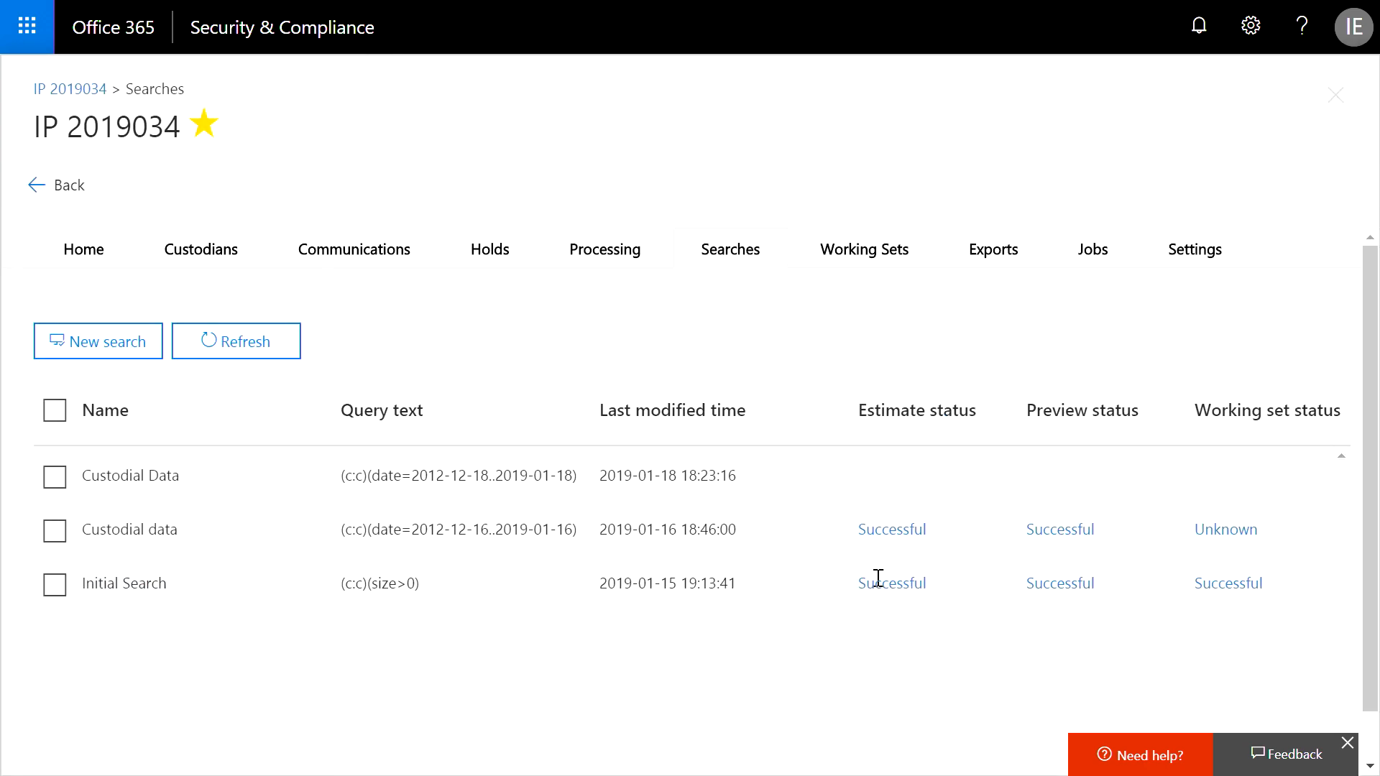
left_click(864, 249)
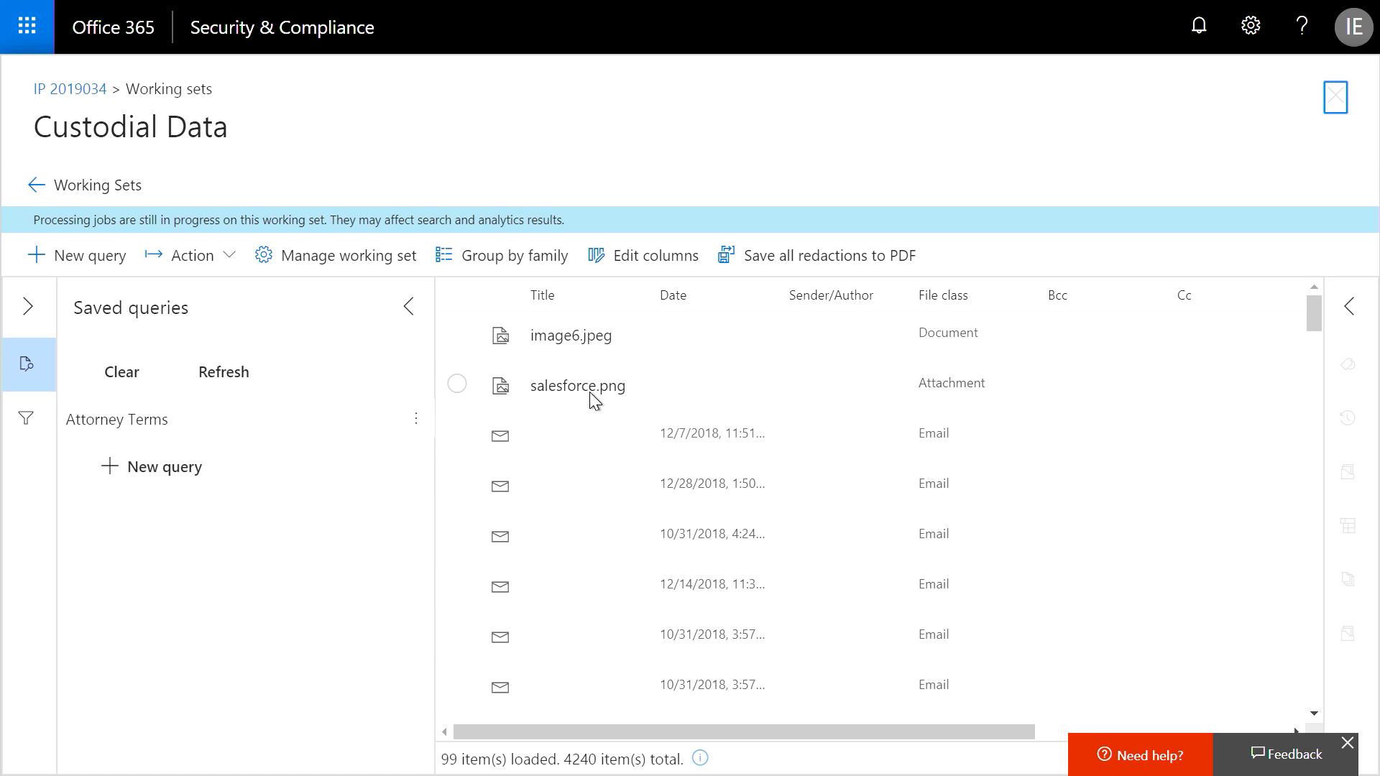
mouse_move(389, 350)
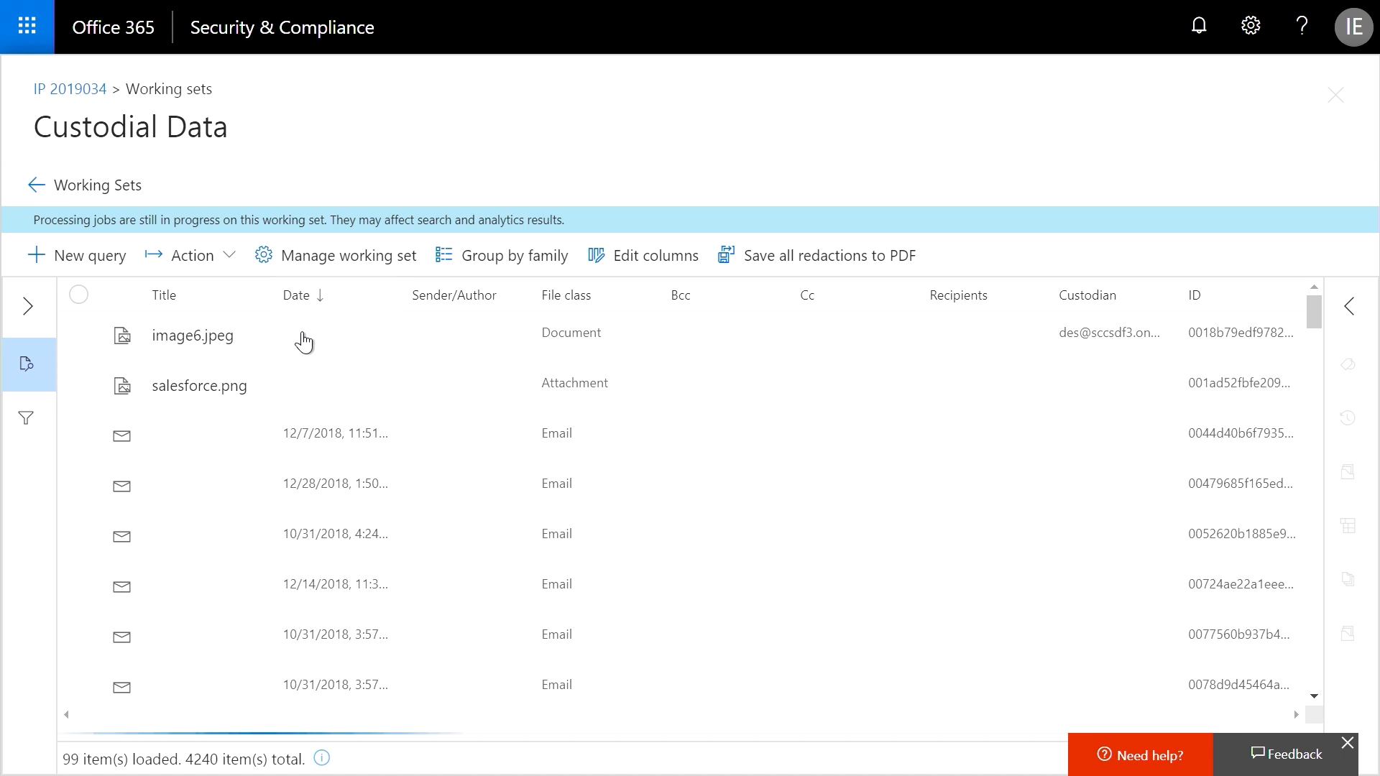
Review 2019 Finance Update.pptx enlarged with speaker notes and switch it to Annotate View.
left_click(202, 381)
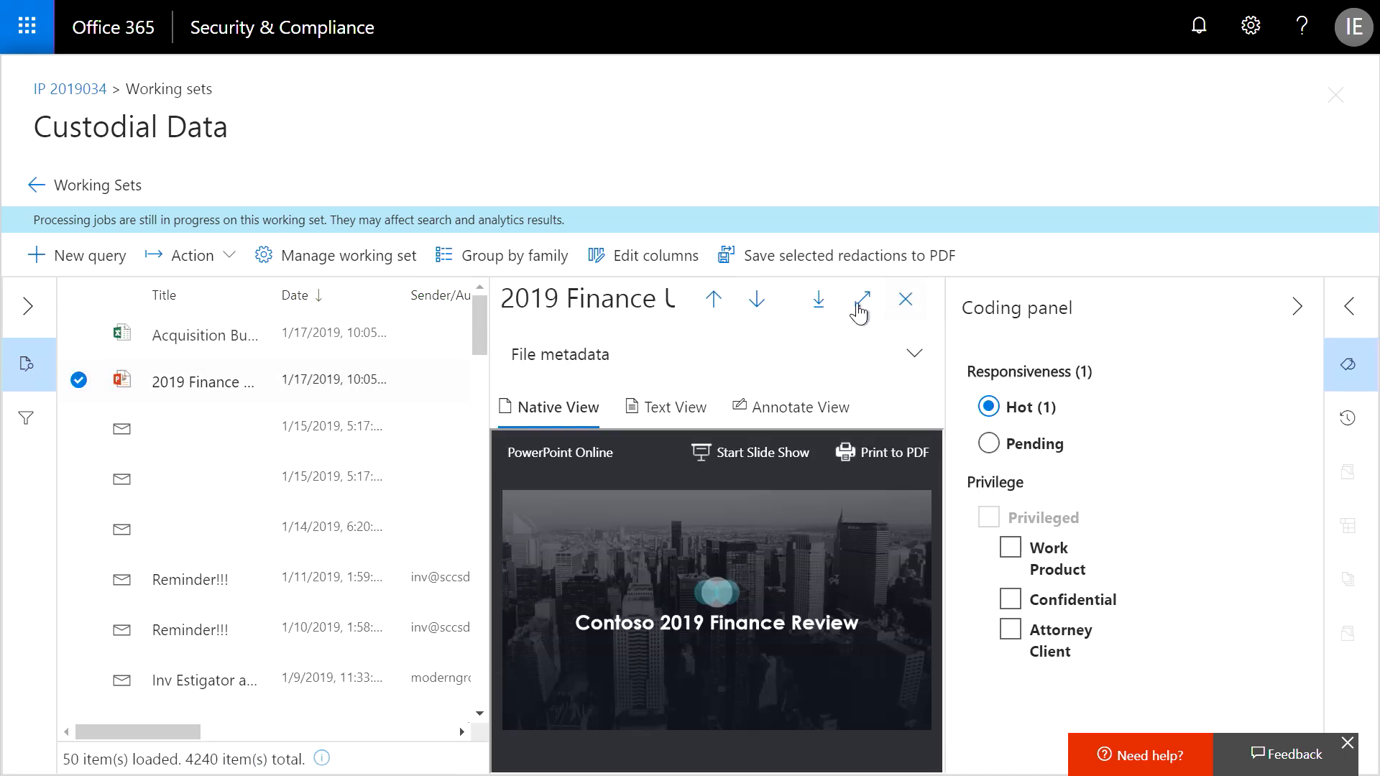
left_click(861, 304)
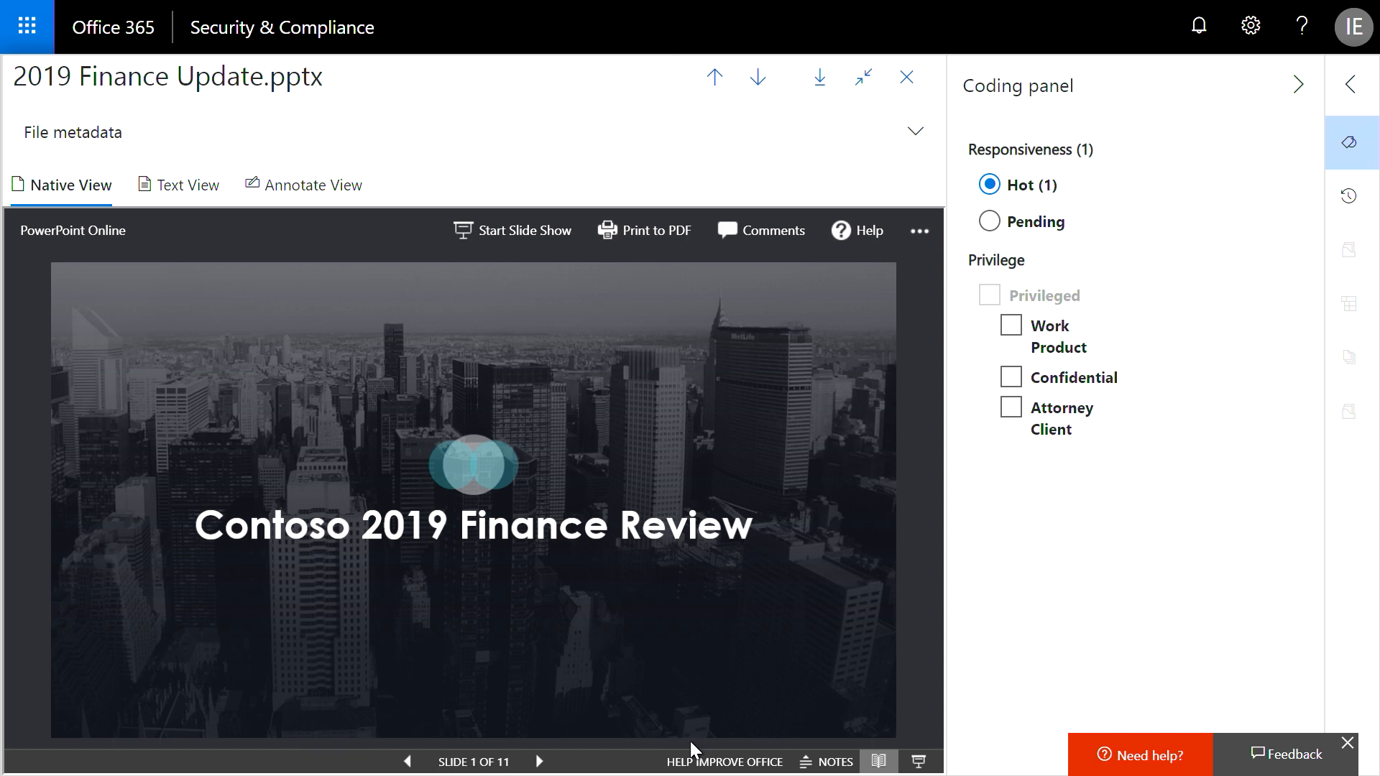
left_click(539, 762)
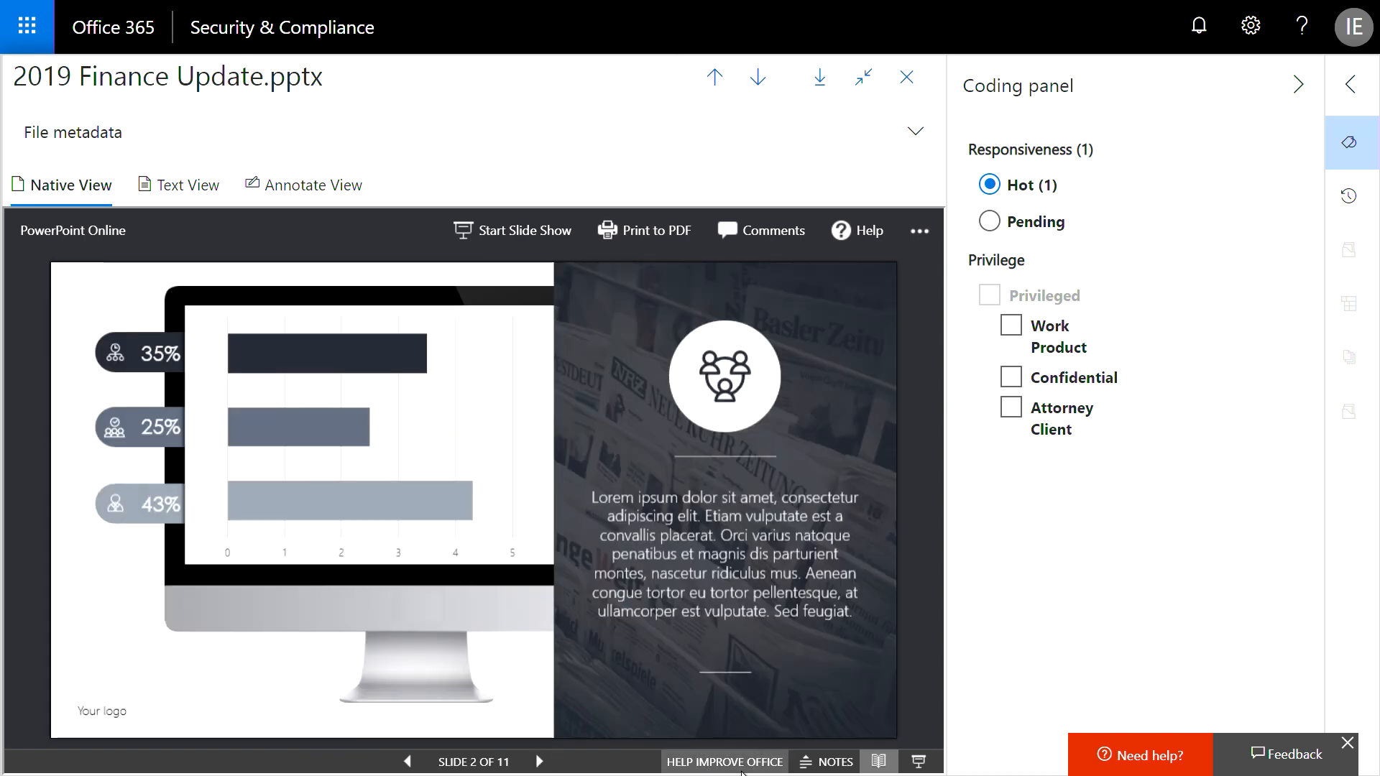
left_click(834, 762)
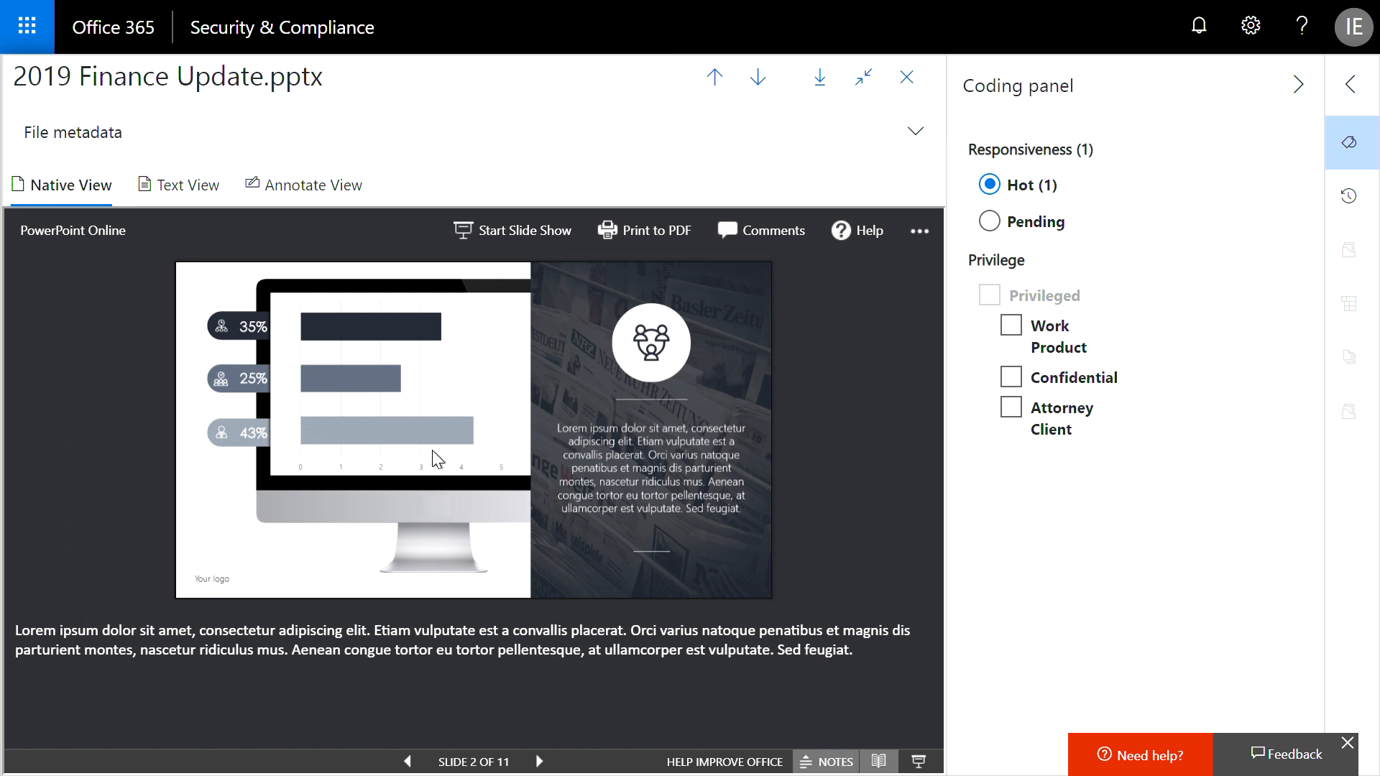
left_click(187, 185)
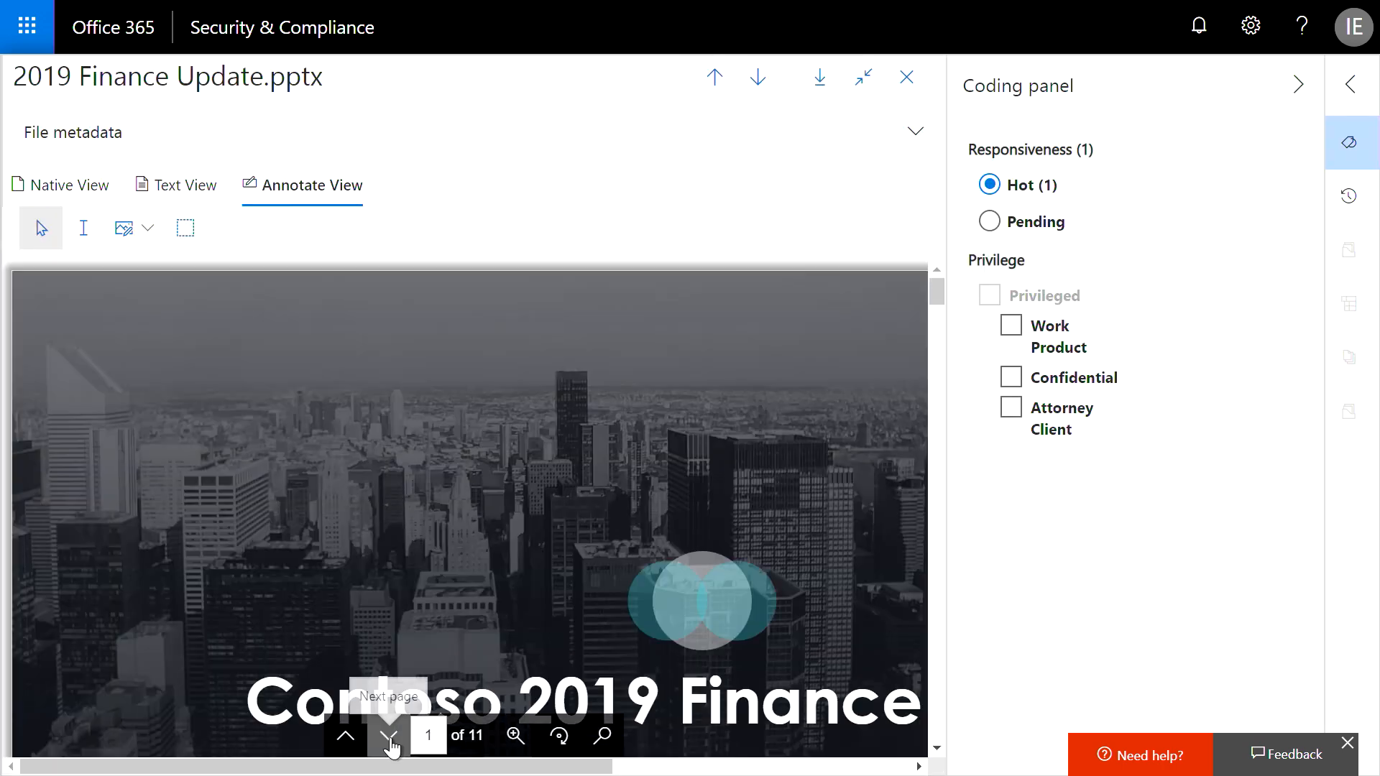
Page to slide 2 of the Finance deck, pick the area redaction tool, and close the viewer.
left_click(388, 736)
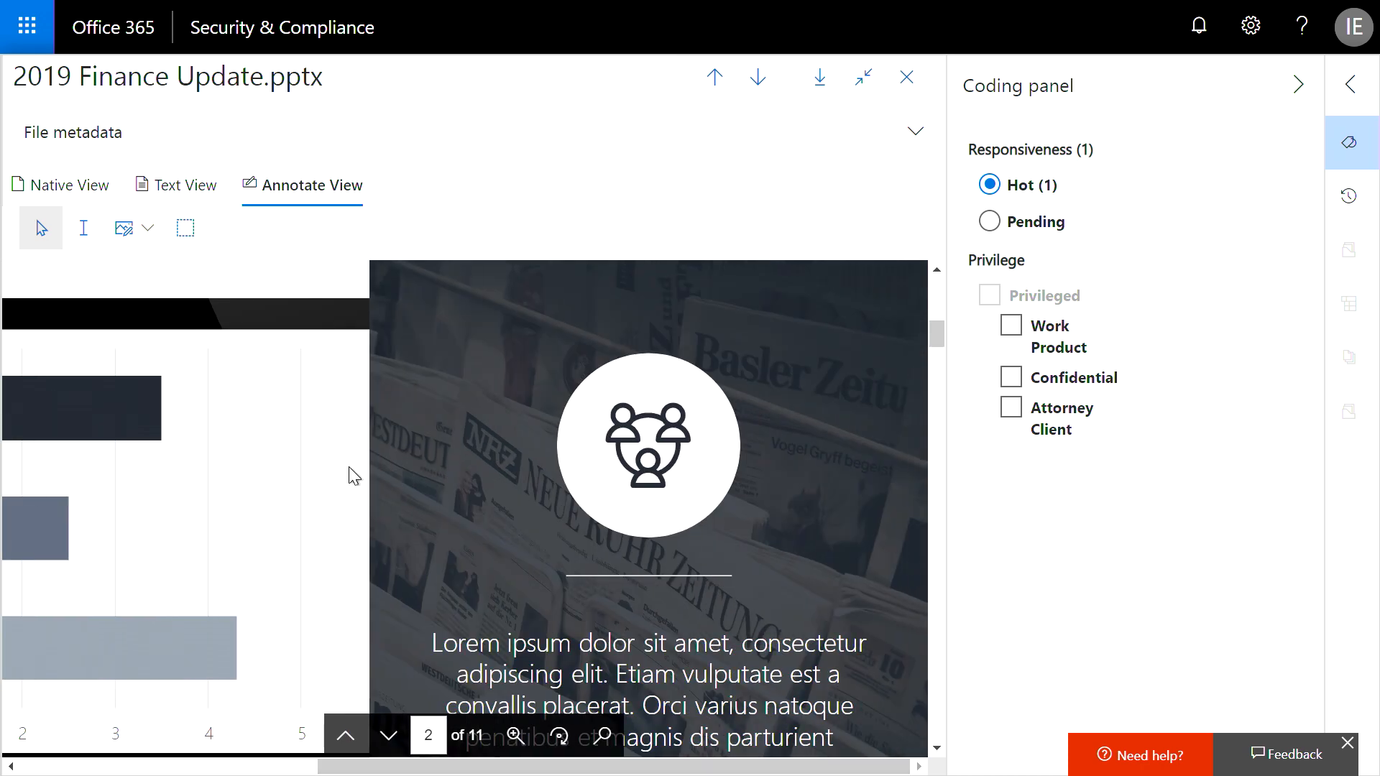
left_click(125, 227)
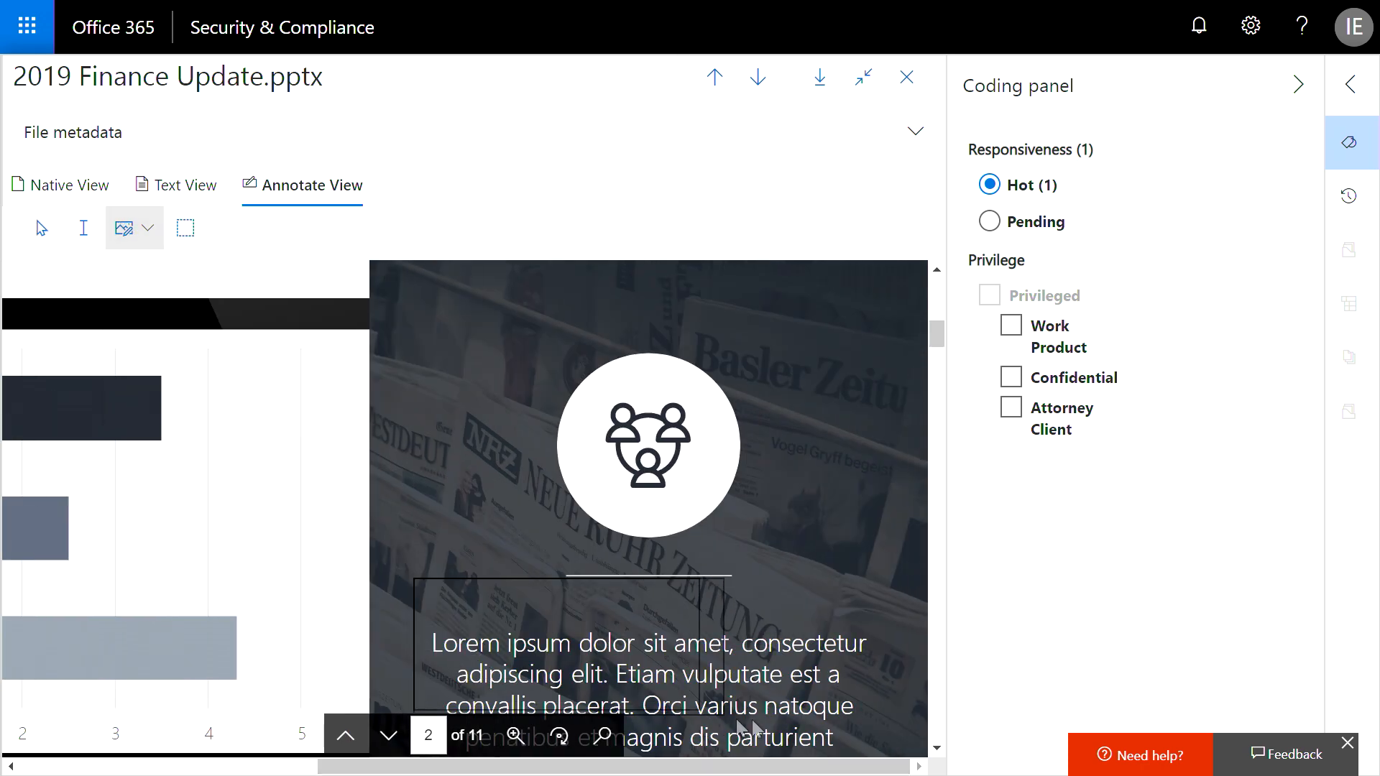
left_click(907, 77)
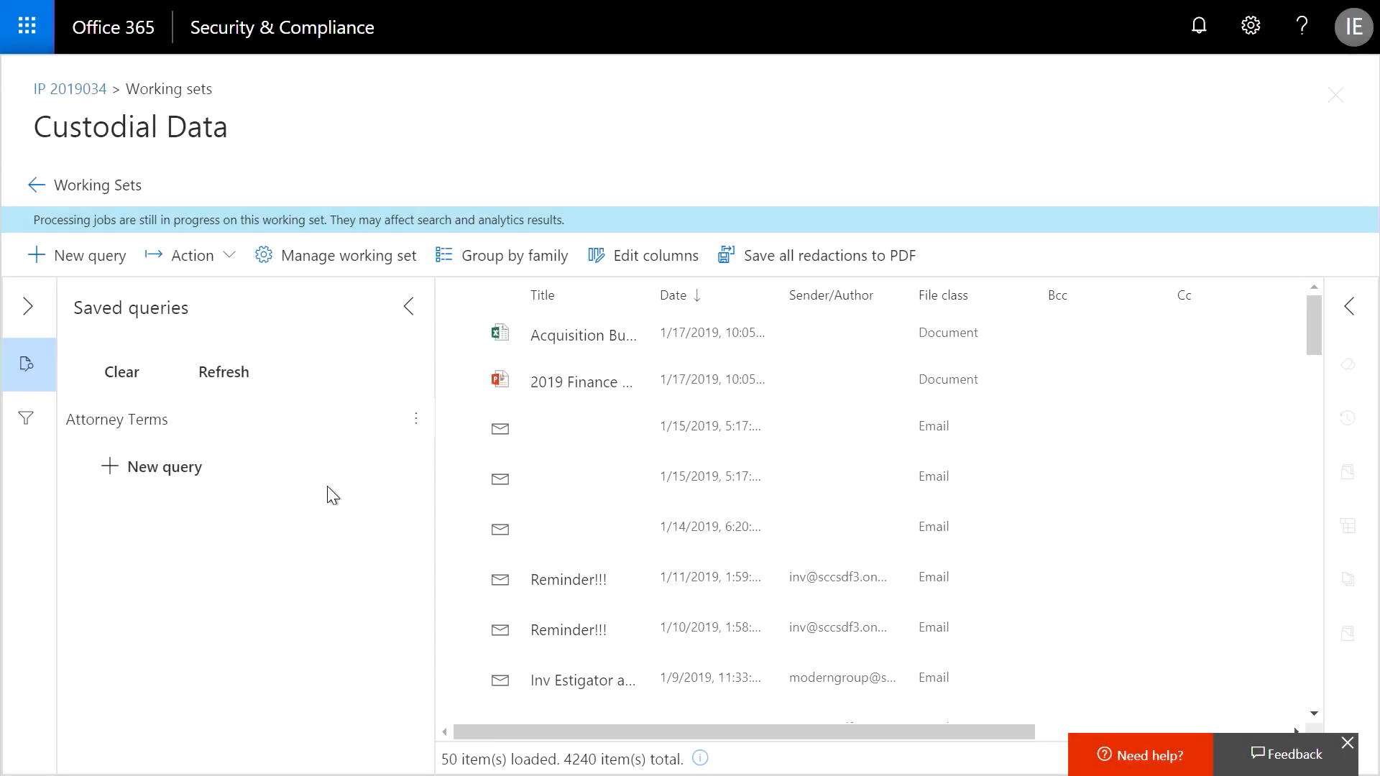
mouse_move(327, 429)
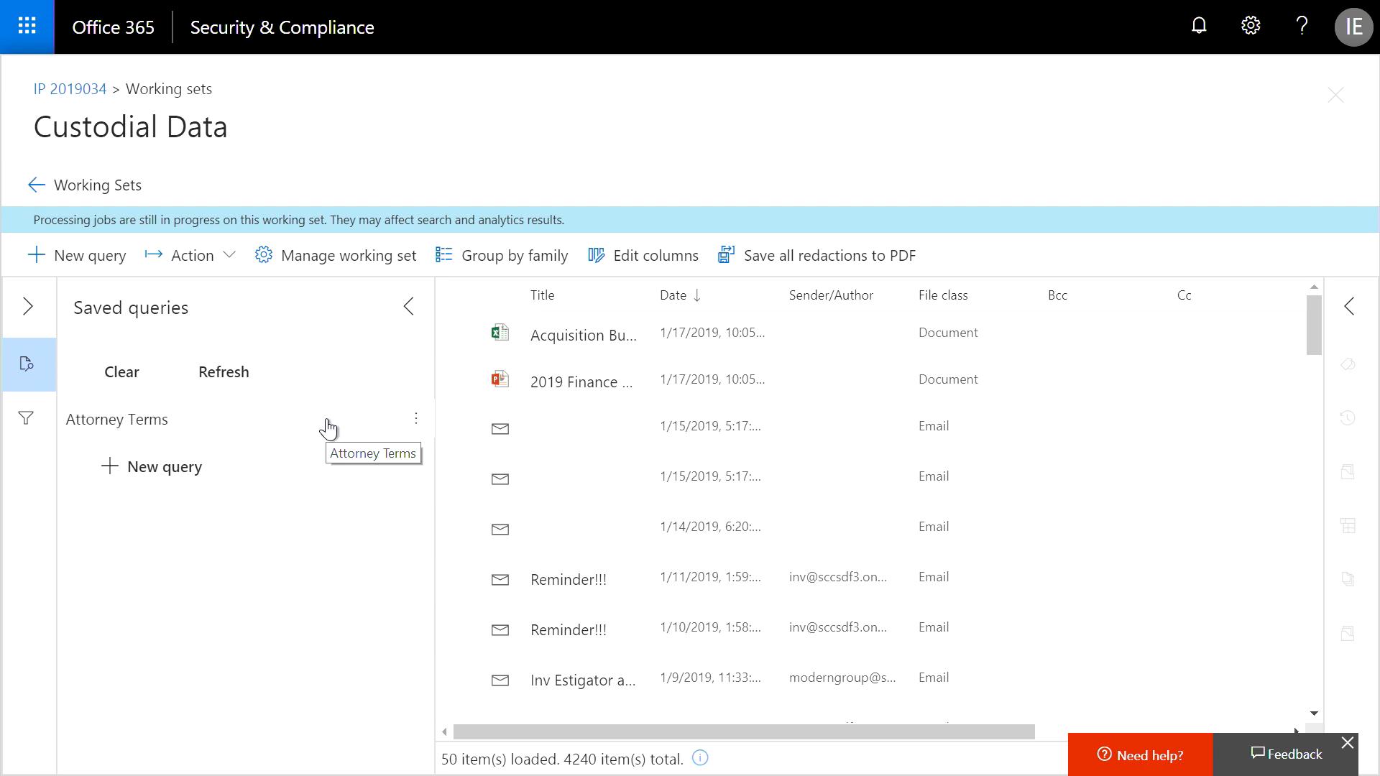
Run the Attorney Terms saved query (14 items) and expand the IE Plan Decision deck to fill the viewer.
left_click(406, 306)
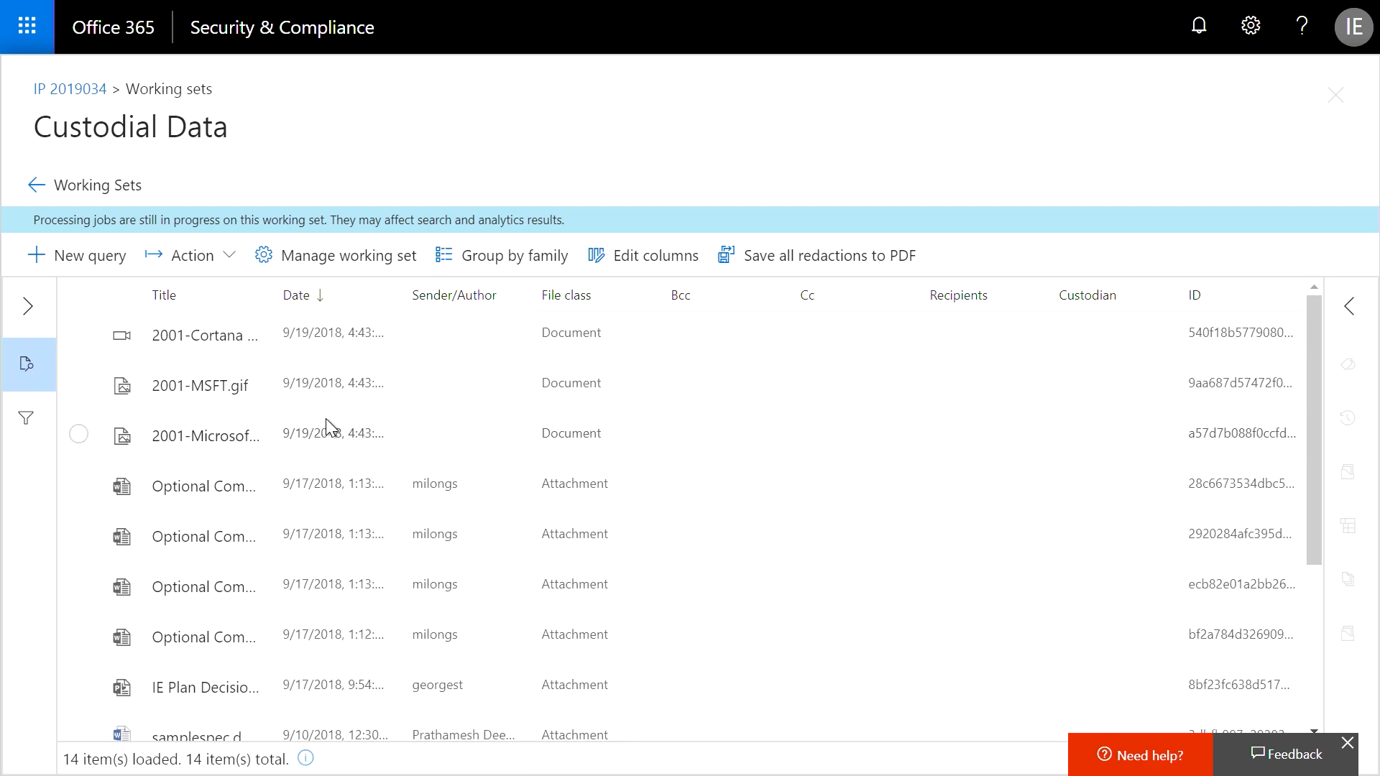
left_click(204, 687)
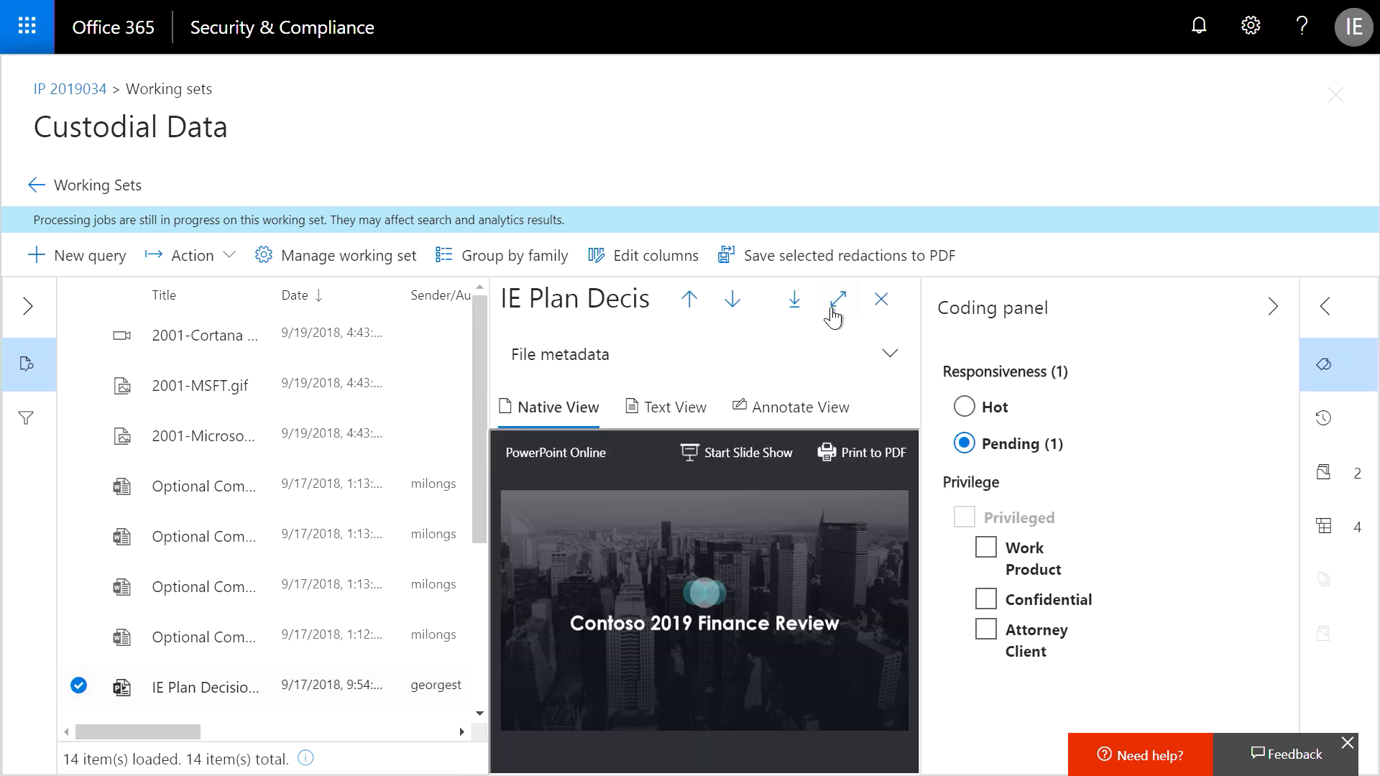
left_click(834, 298)
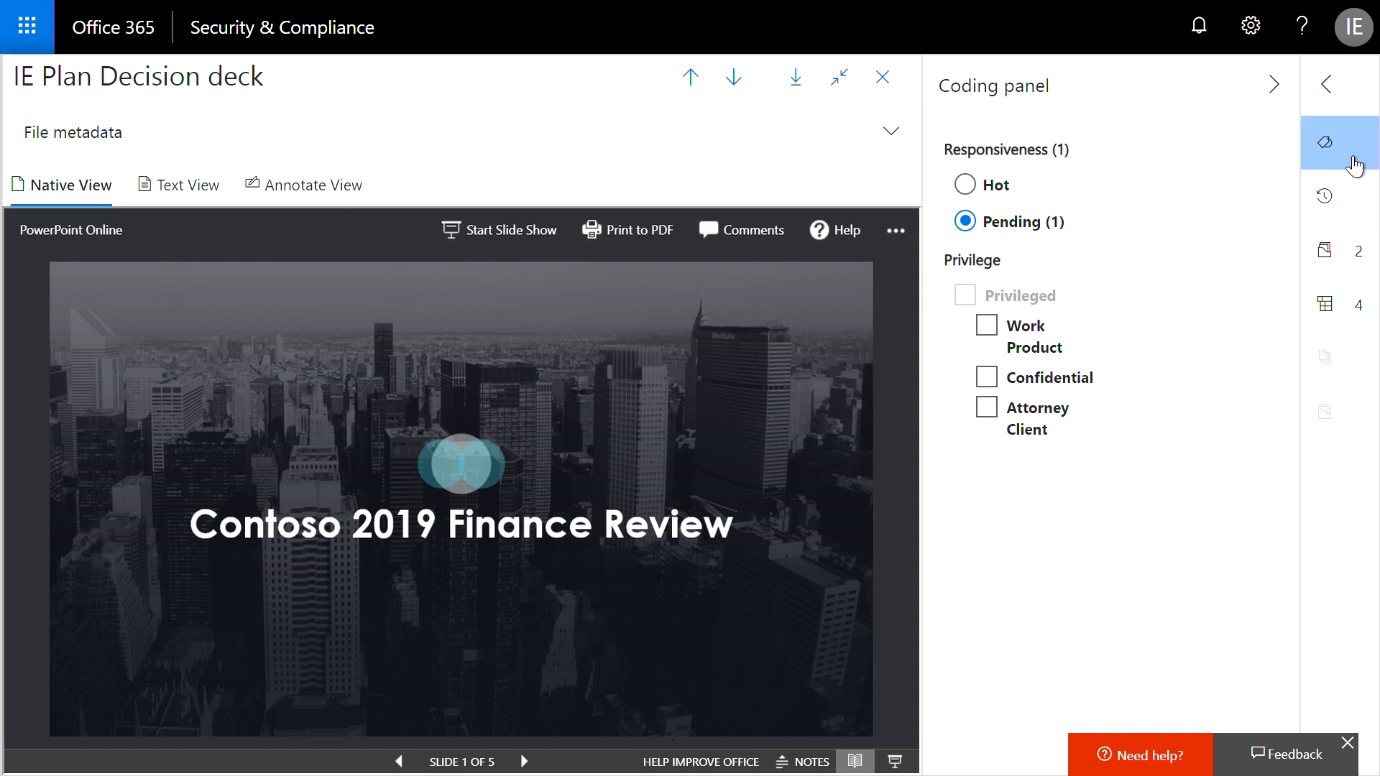
mouse_move(1324, 142)
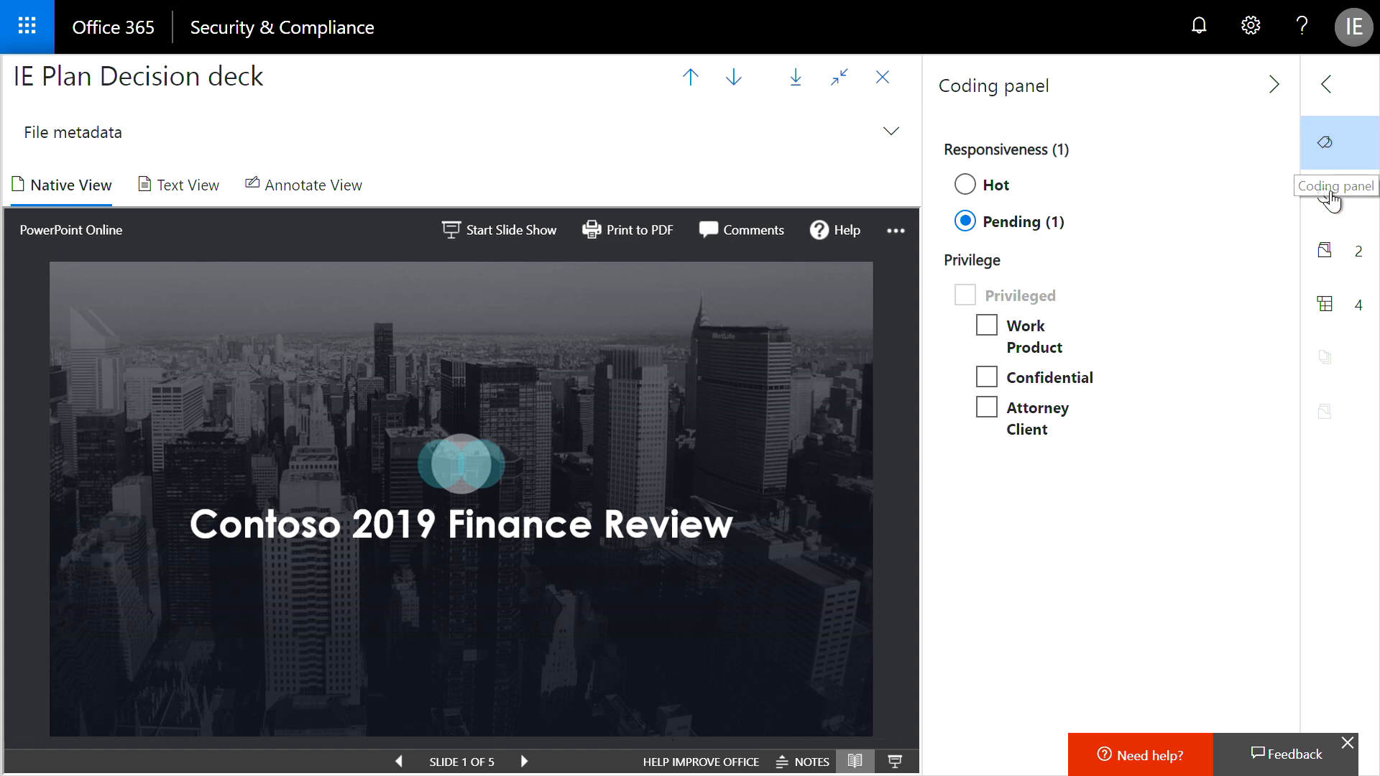
mouse_move(1322, 196)
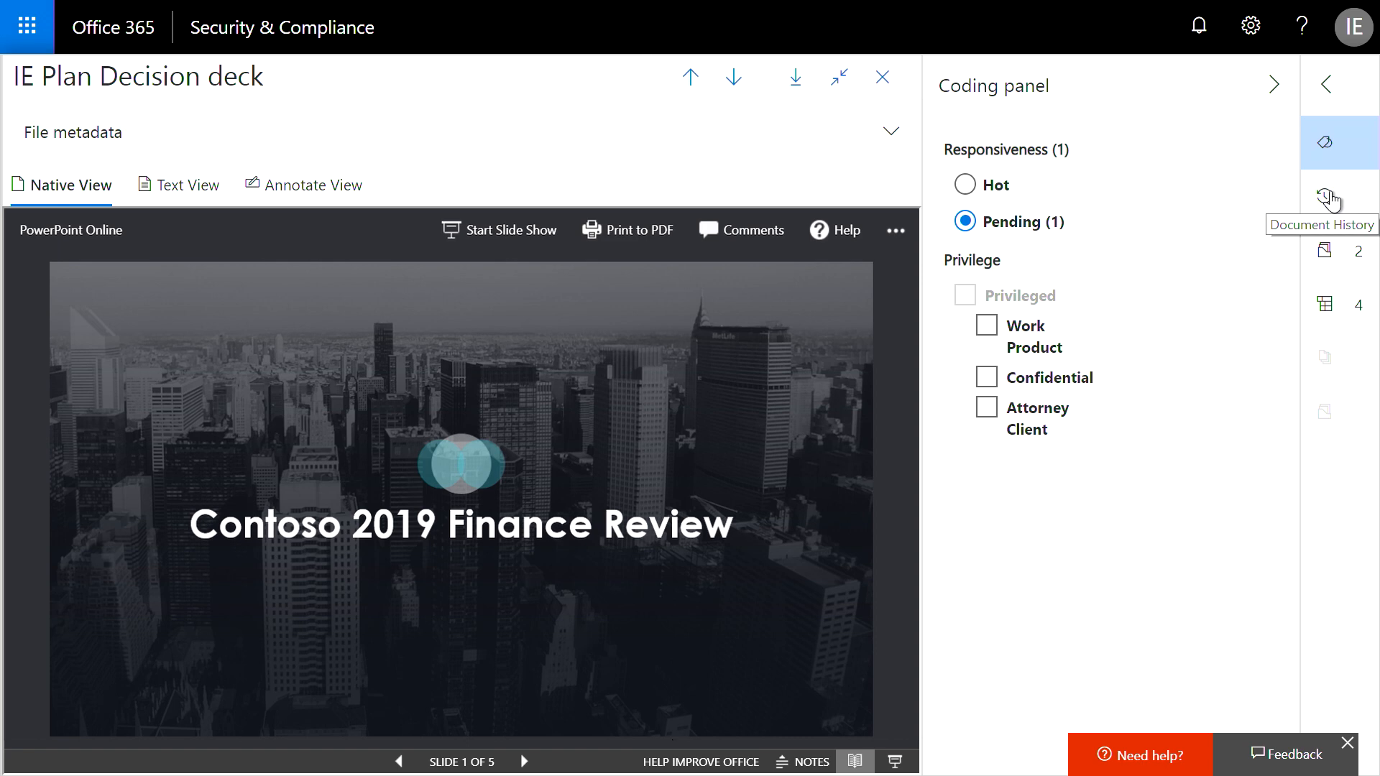
Review the deck's history, document family and conversation, then load earnings.xls from the conversation.
left_click(1338, 196)
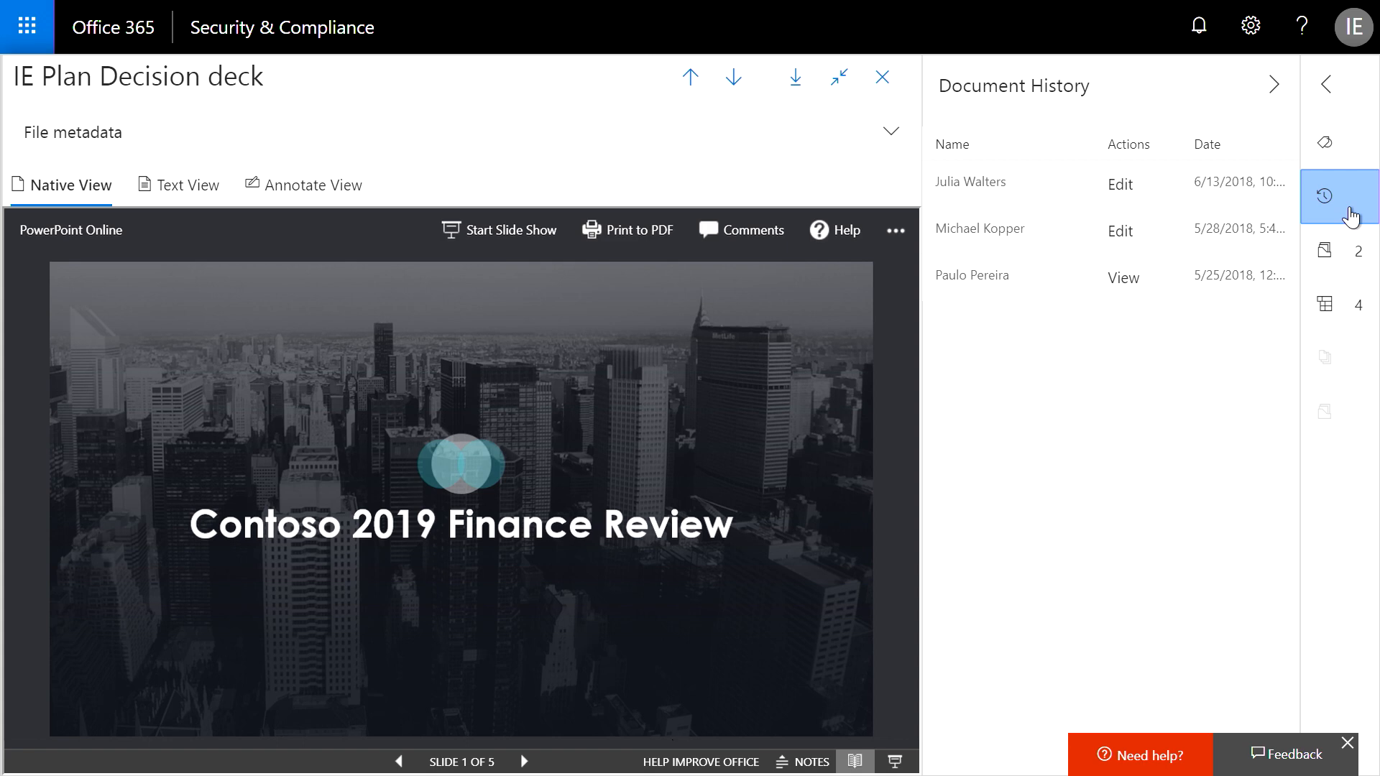
left_click(1338, 250)
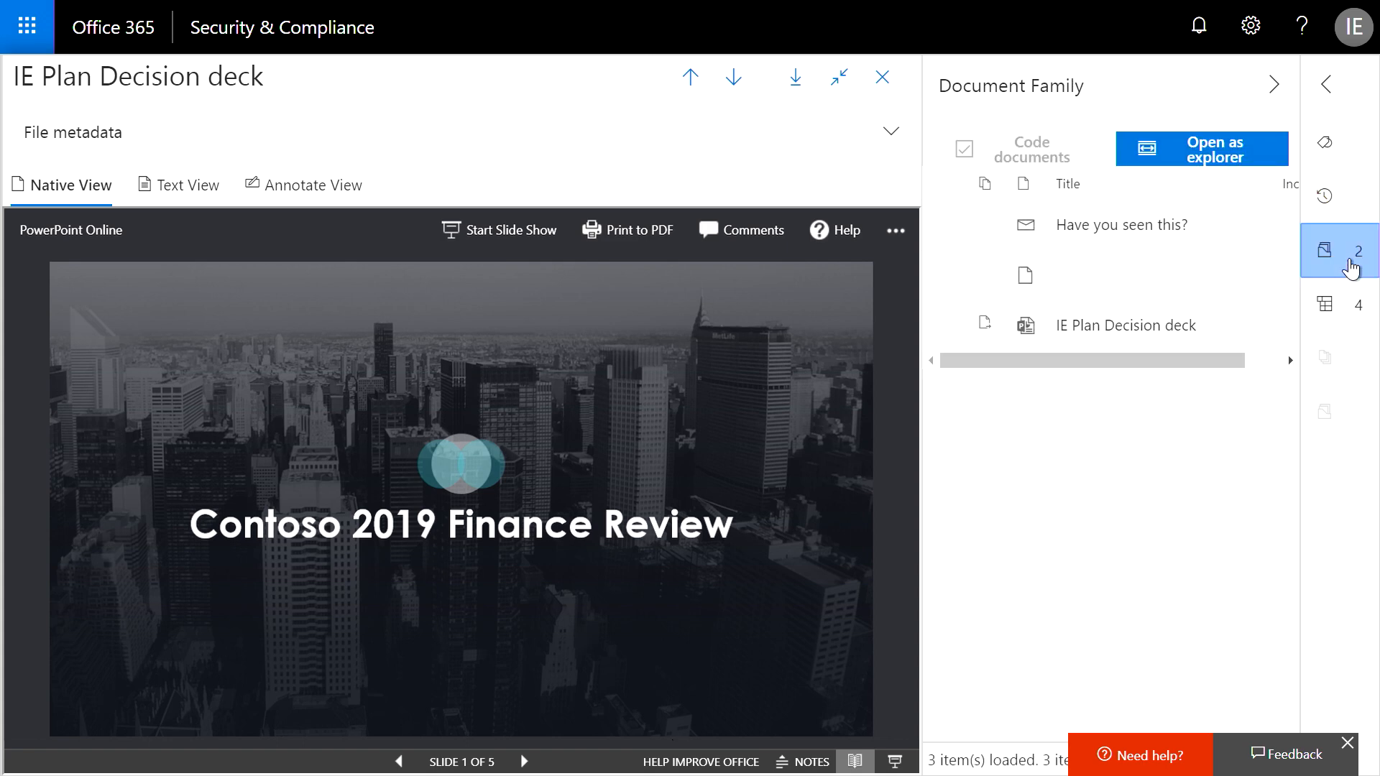
left_click(1338, 304)
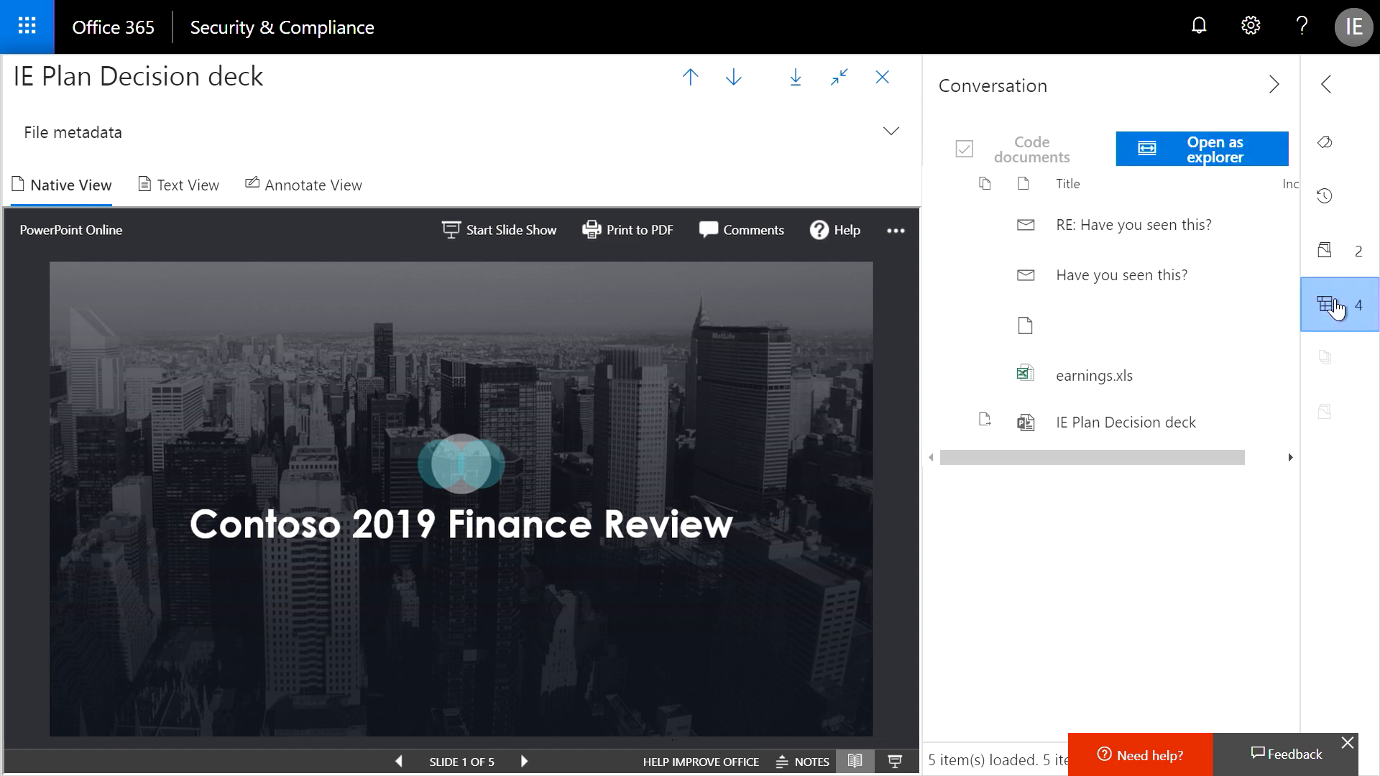
left_click(1091, 375)
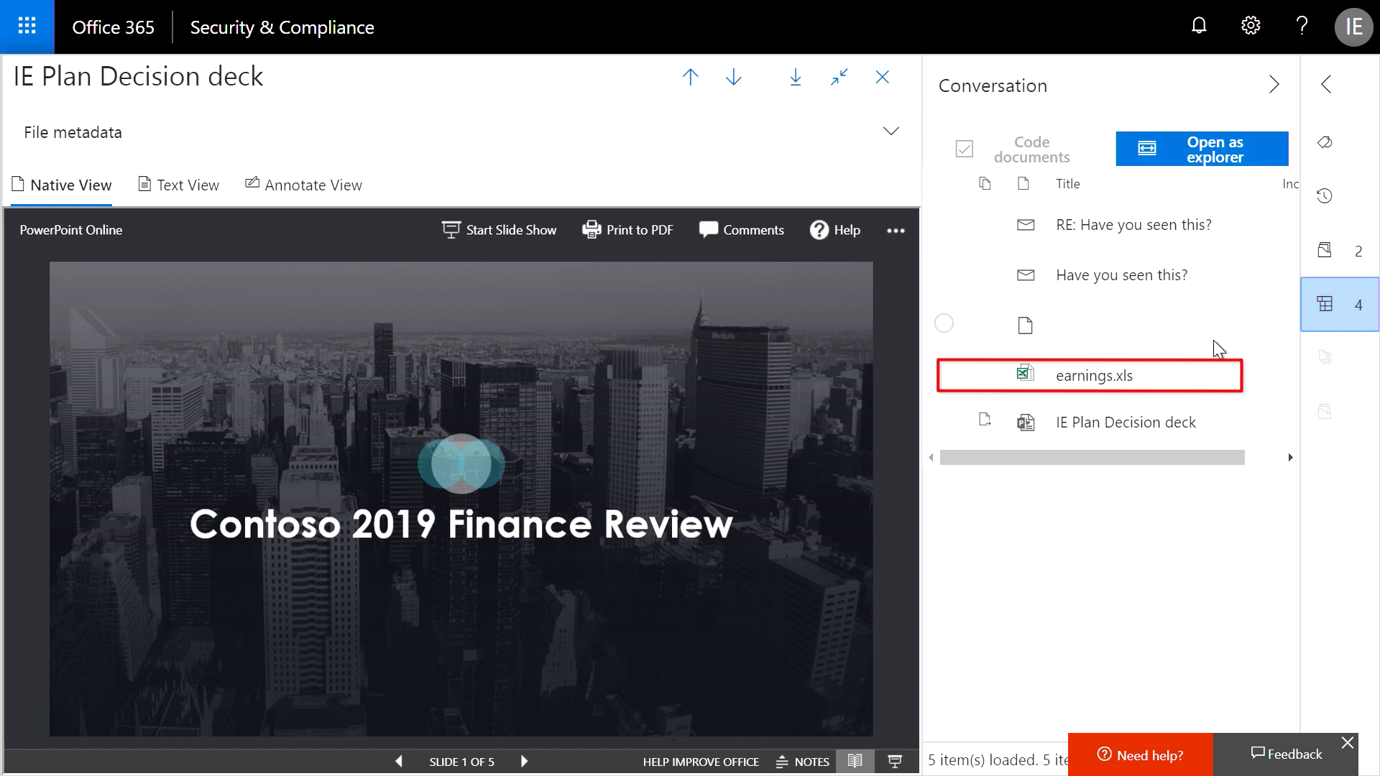
left_click(1094, 375)
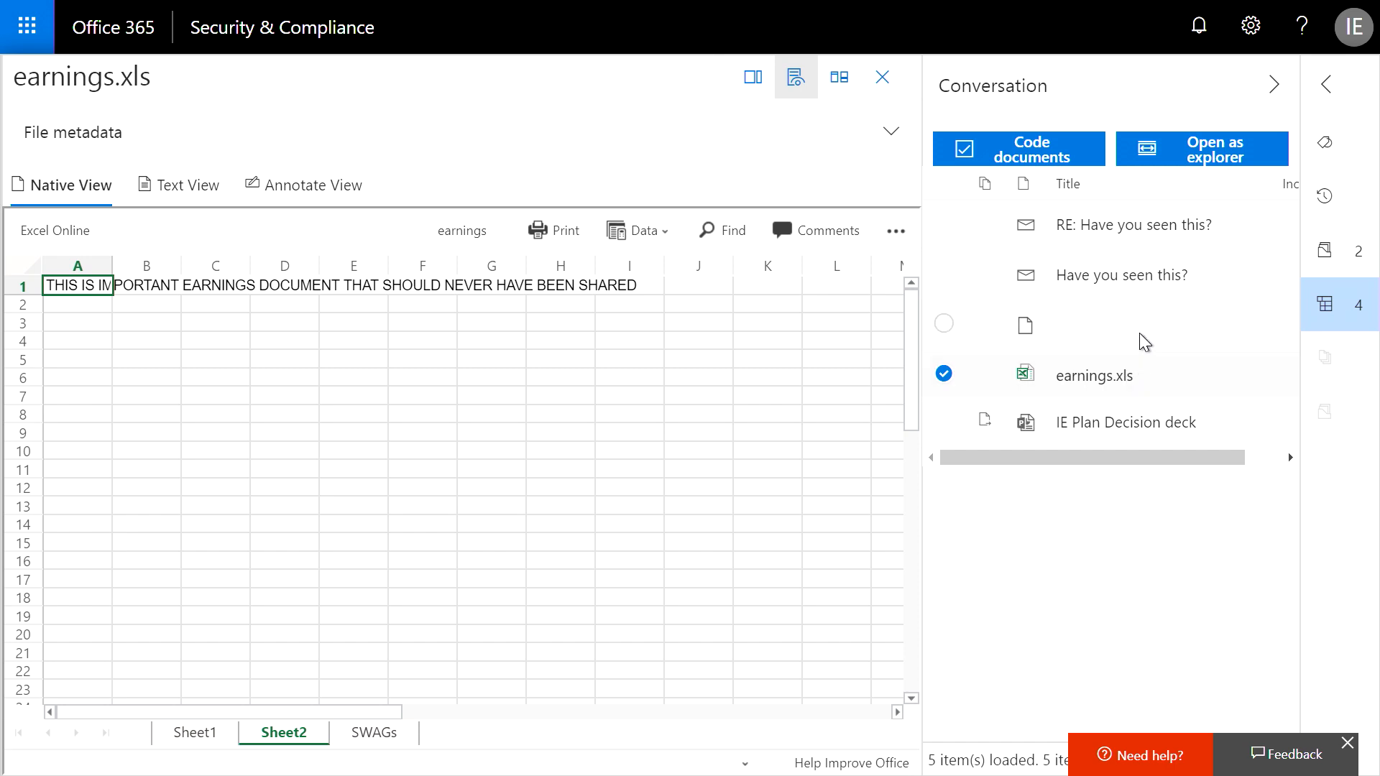
Show the coding panel for earnings.xls and close the viewer back to the Custodial Data list.
left_click(1324, 142)
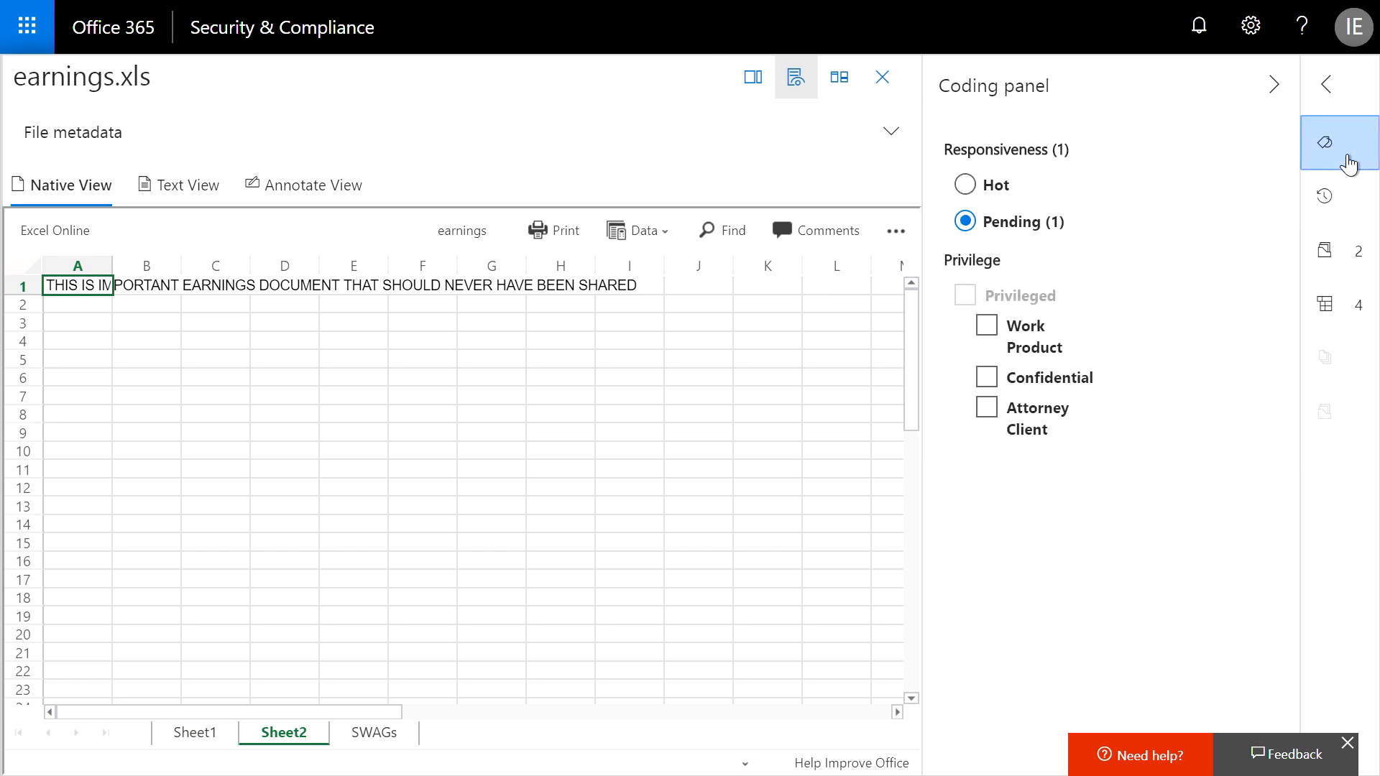
left_click(966, 185)
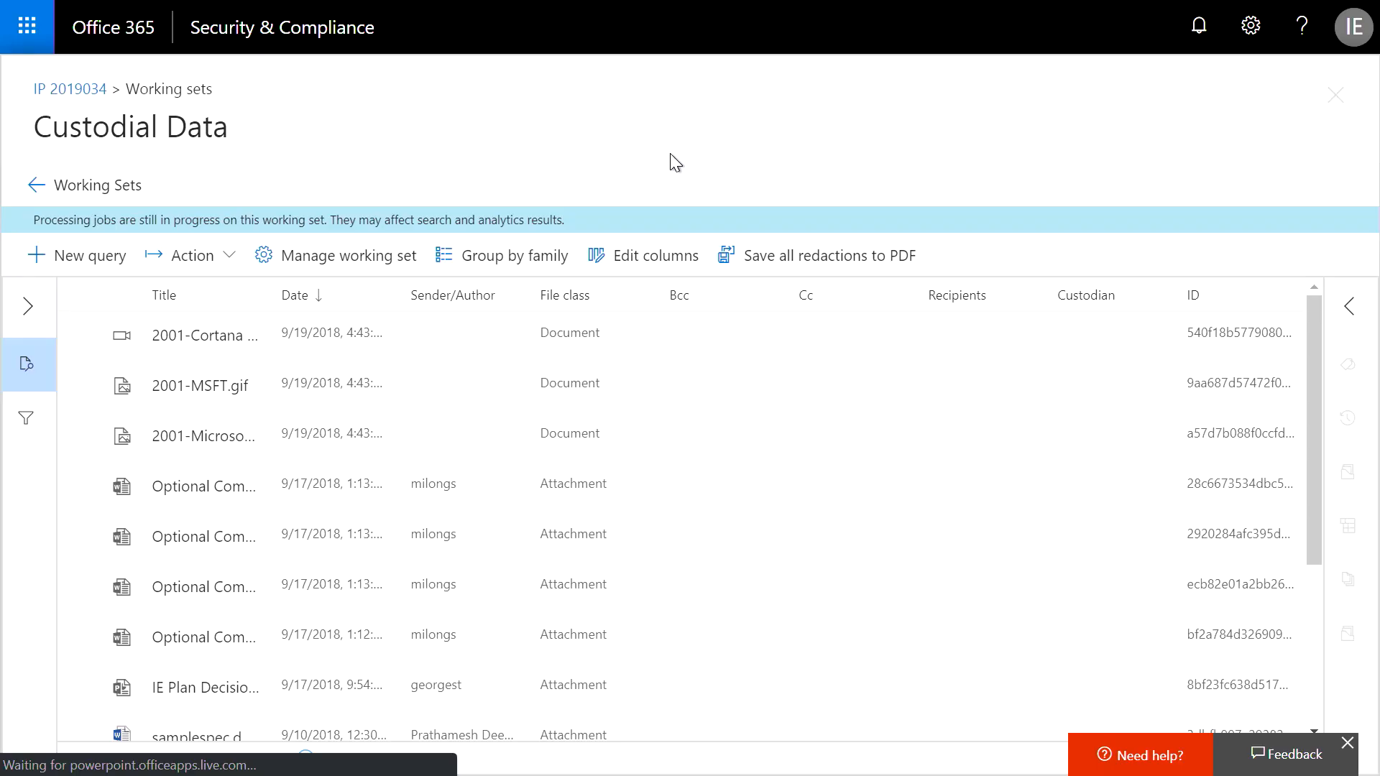
Select all 14 Attorney Terms results, choose Export from the Action menu, and adjust the Export Options checkboxes.
left_click(190, 255)
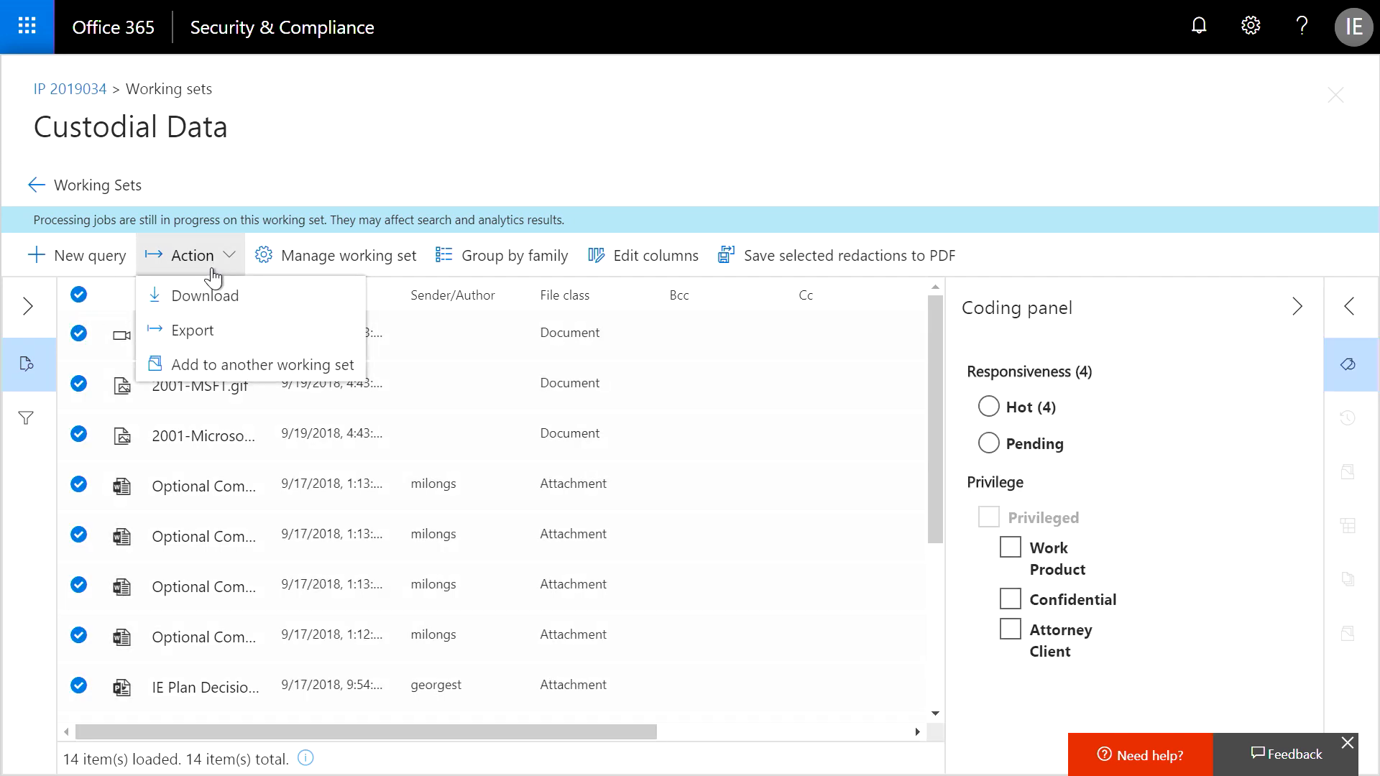
left_click(191, 330)
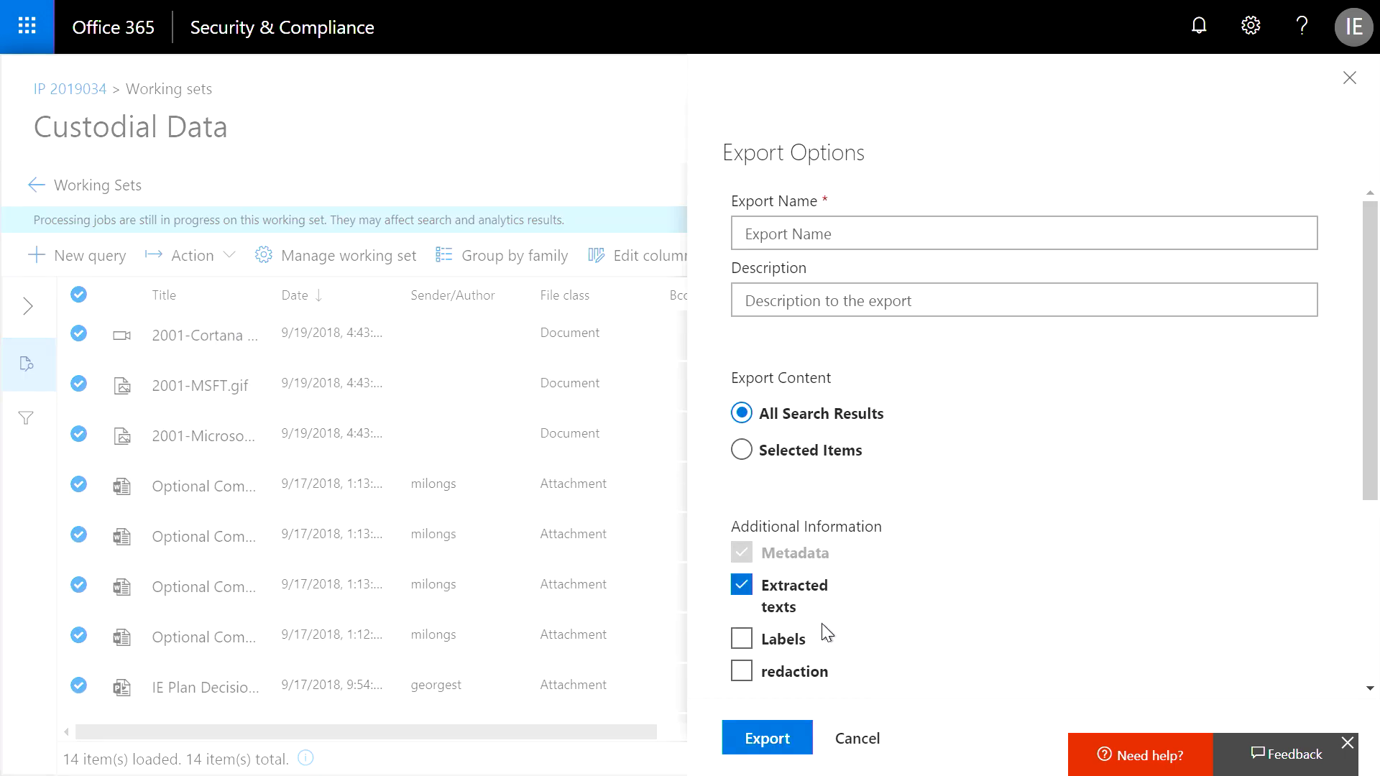
left_click(742, 638)
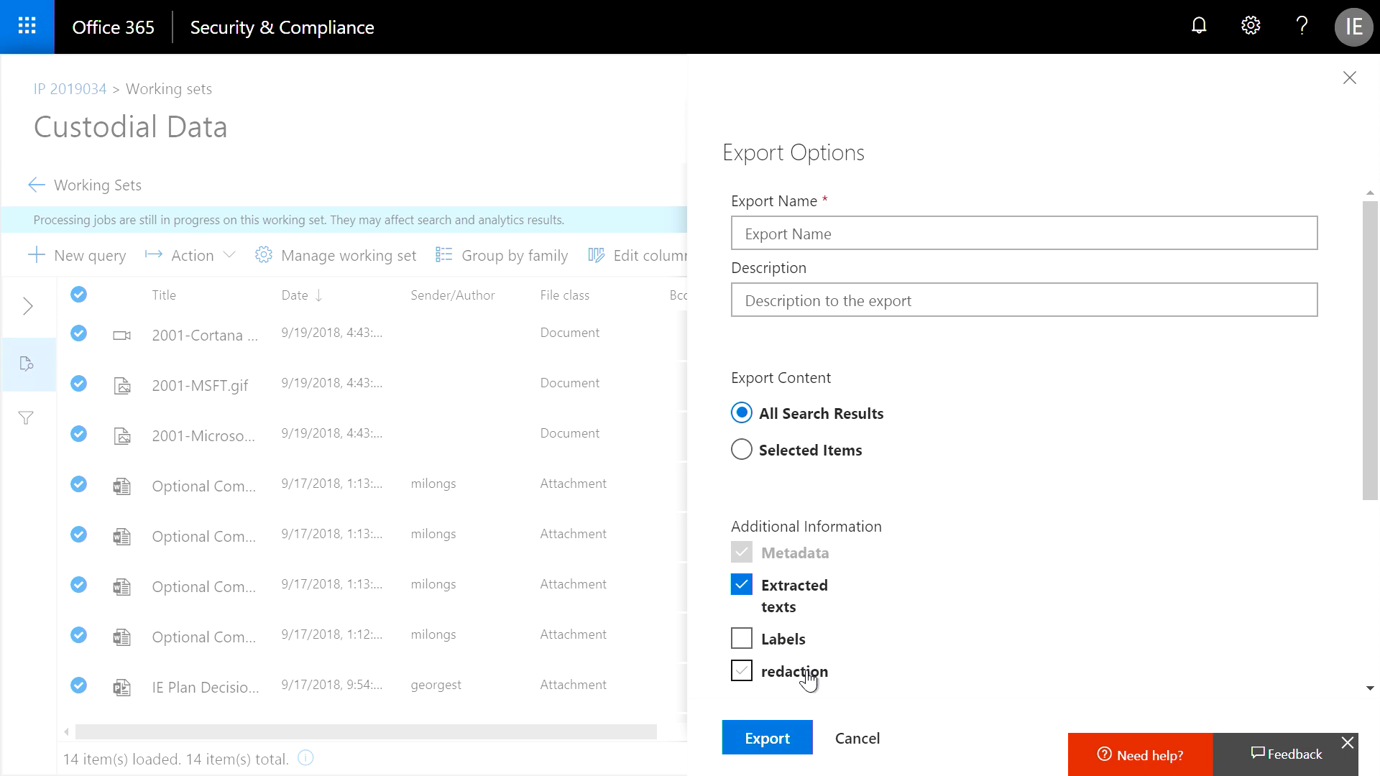
left_click(741, 671)
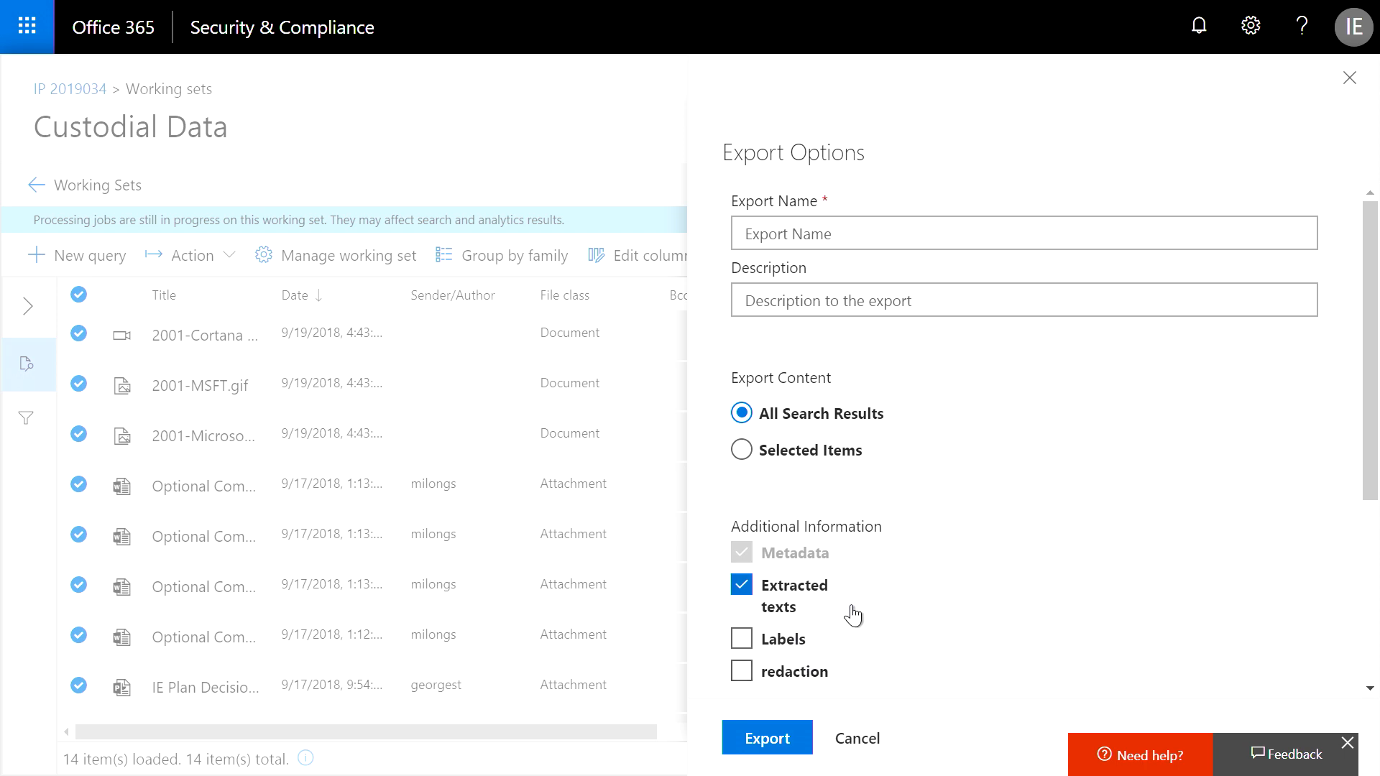